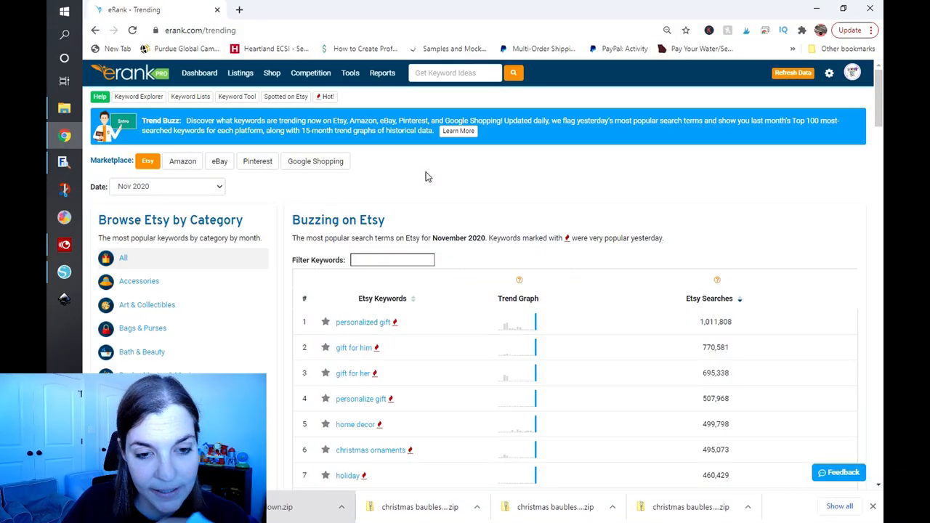
mouse_move(393, 215)
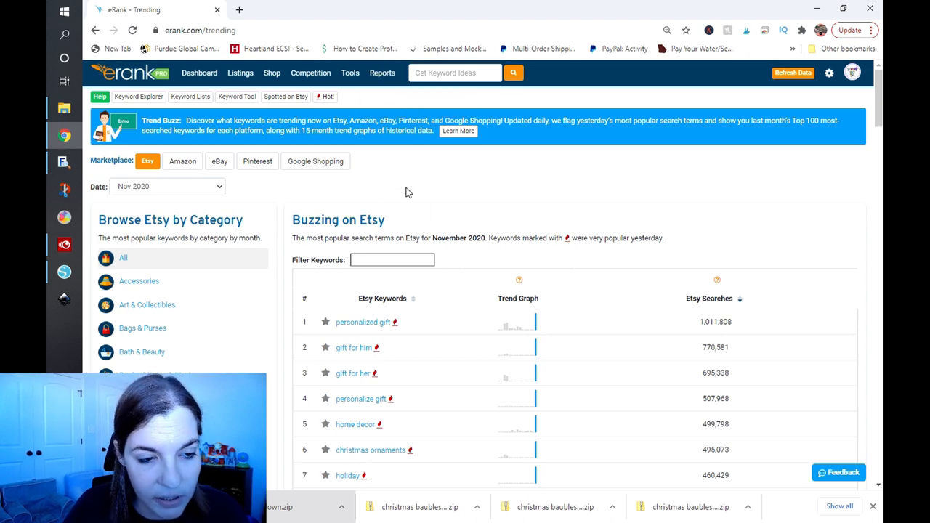
mouse_move(366, 195)
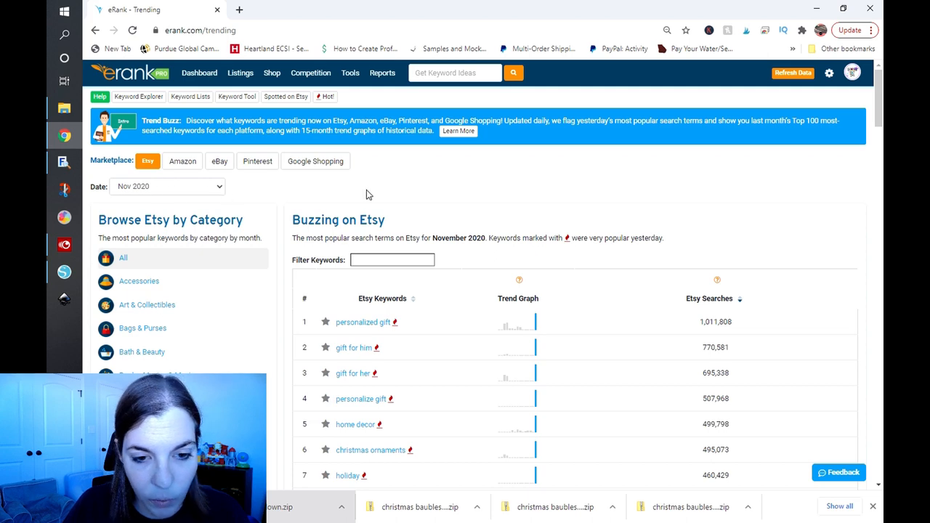
Look through the overall November 2020 Trend Buzz trending Etsy keyword list
scroll("down", 3)
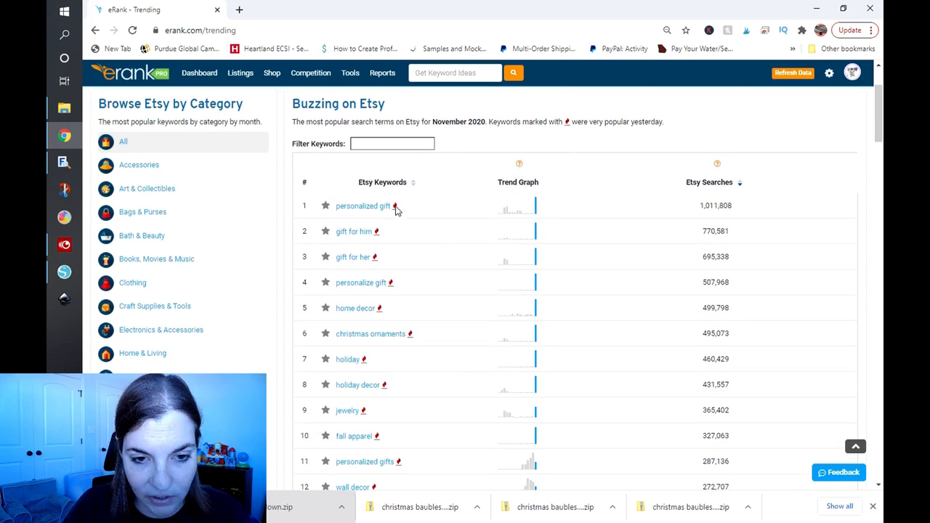
mouse_move(472, 160)
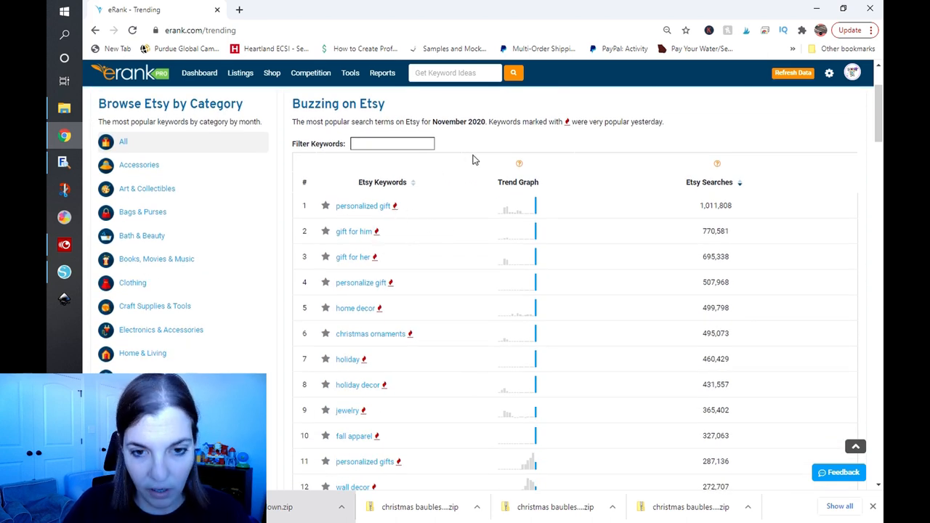
scroll("up", 3)
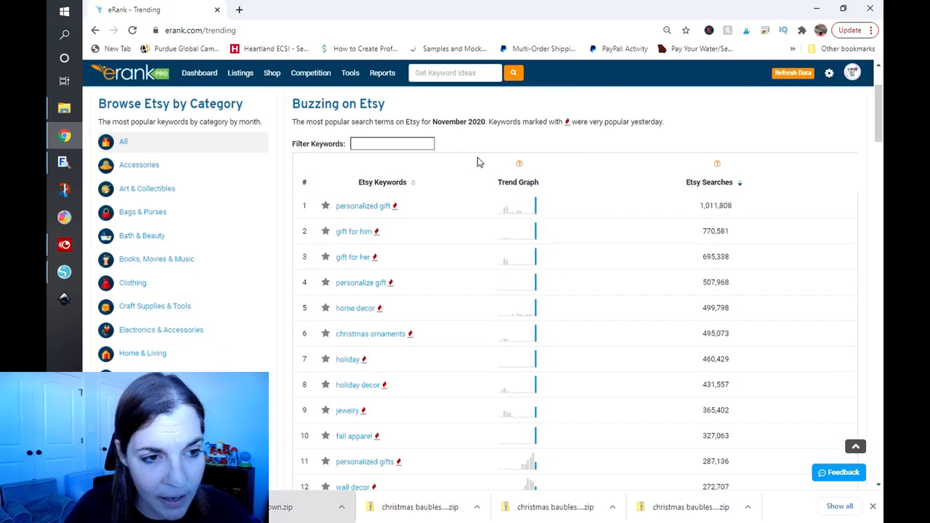
scroll("down", 3)
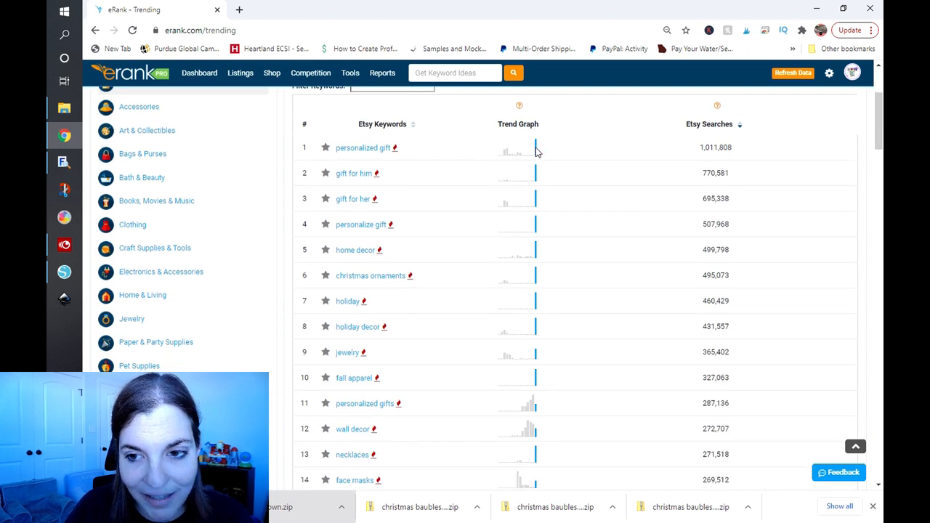
mouse_move(464, 149)
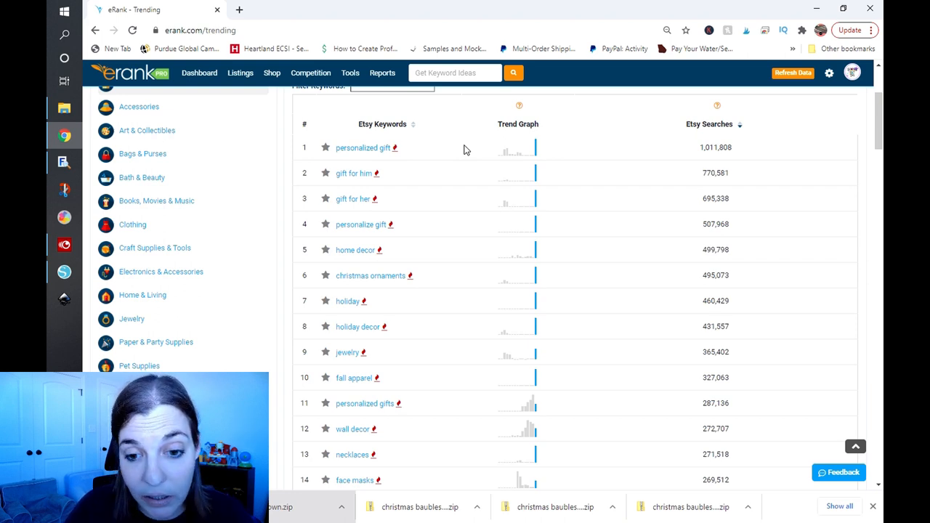
mouse_move(453, 166)
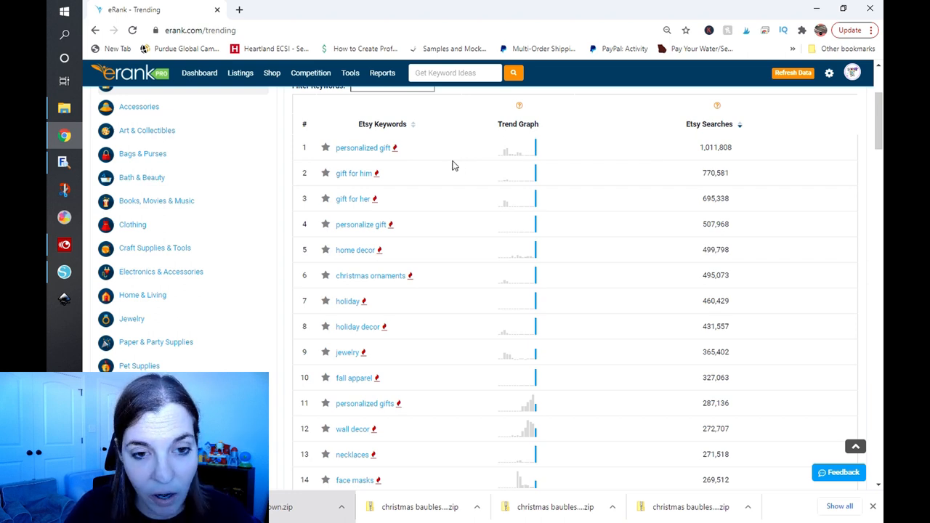
mouse_move(455, 152)
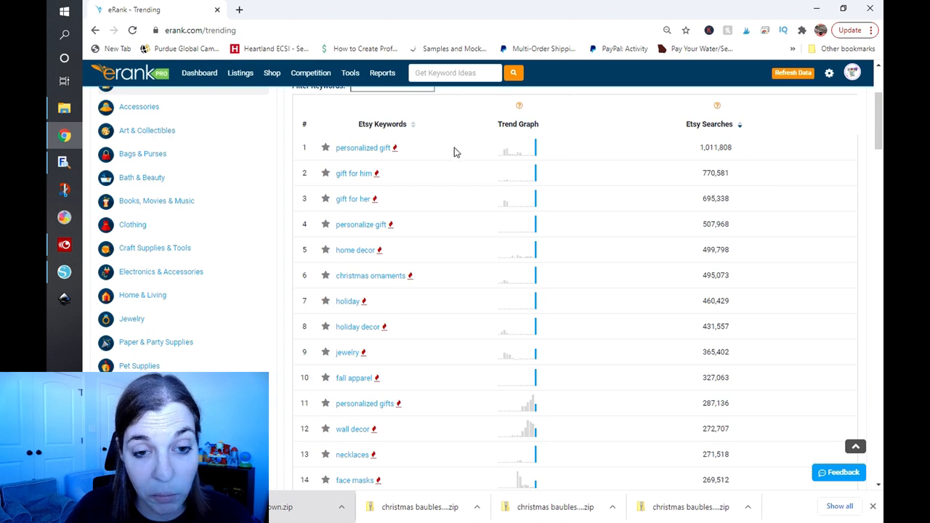
mouse_move(450, 230)
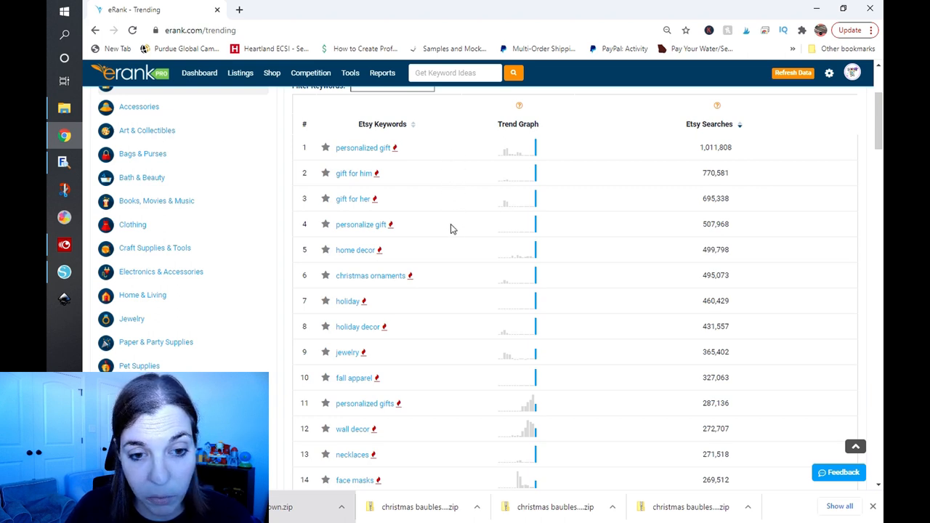
mouse_move(462, 280)
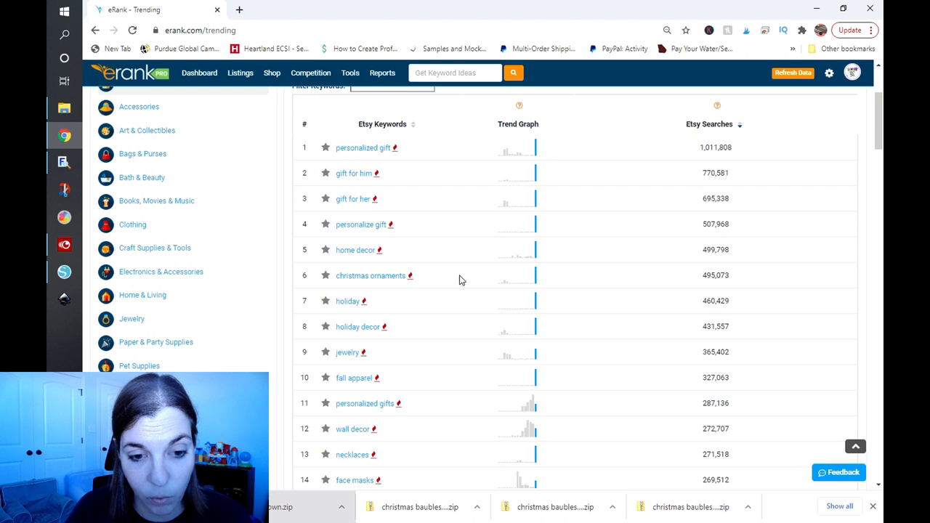
mouse_move(459, 330)
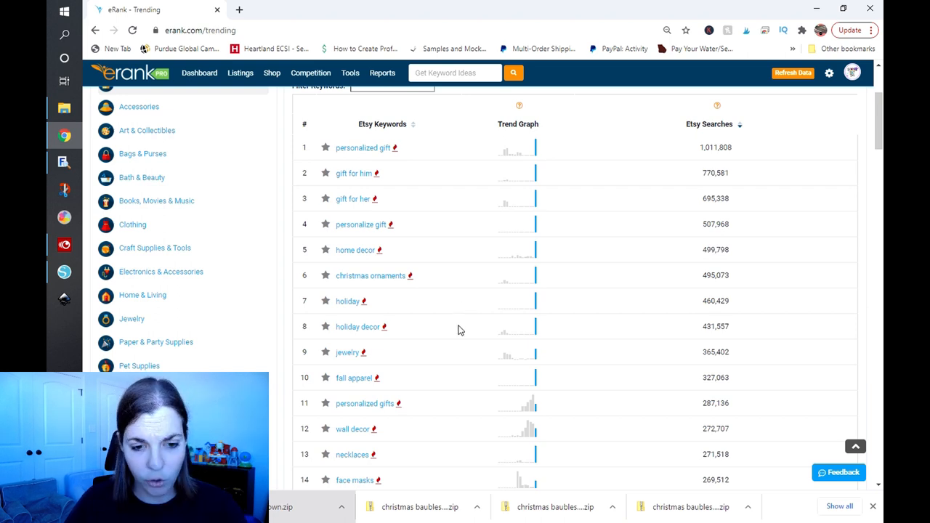
scroll("down", 3)
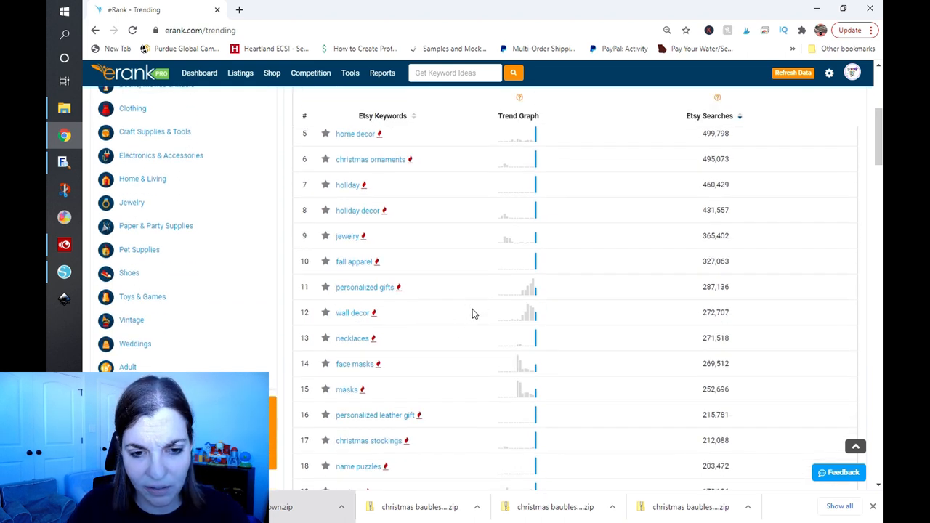
scroll("down", 3)
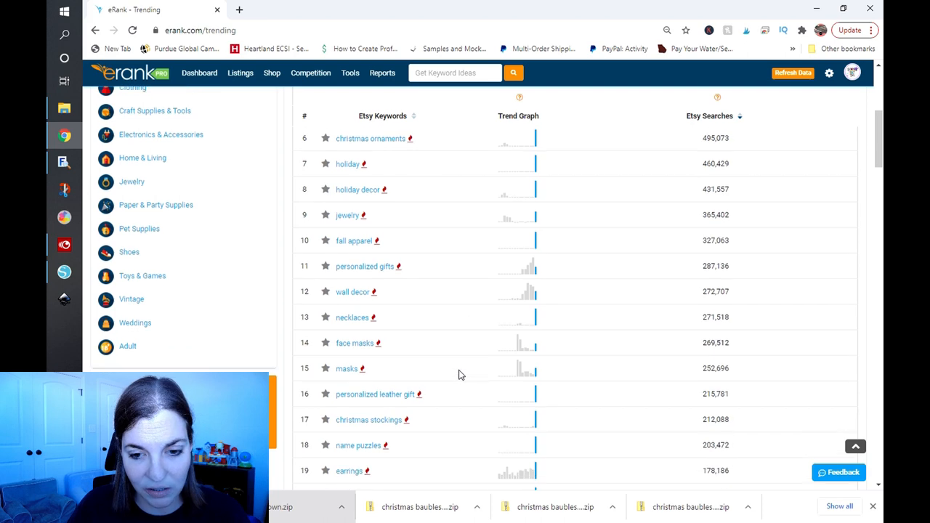
scroll("down", 3)
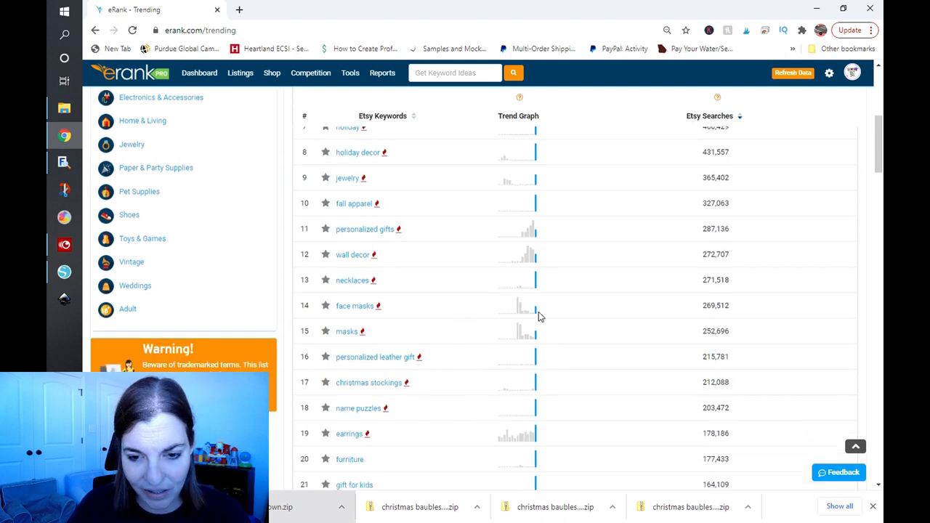
mouse_move(486, 311)
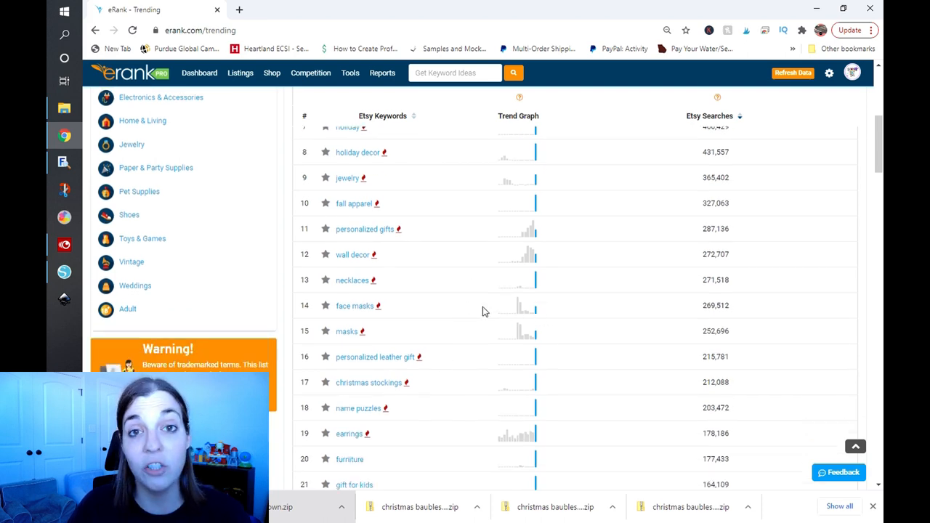
scroll("down", 3)
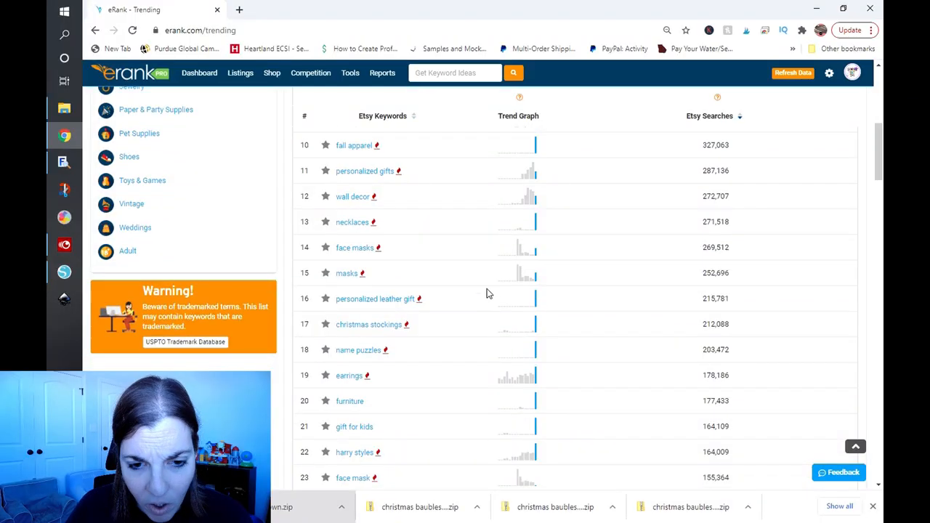
mouse_move(468, 327)
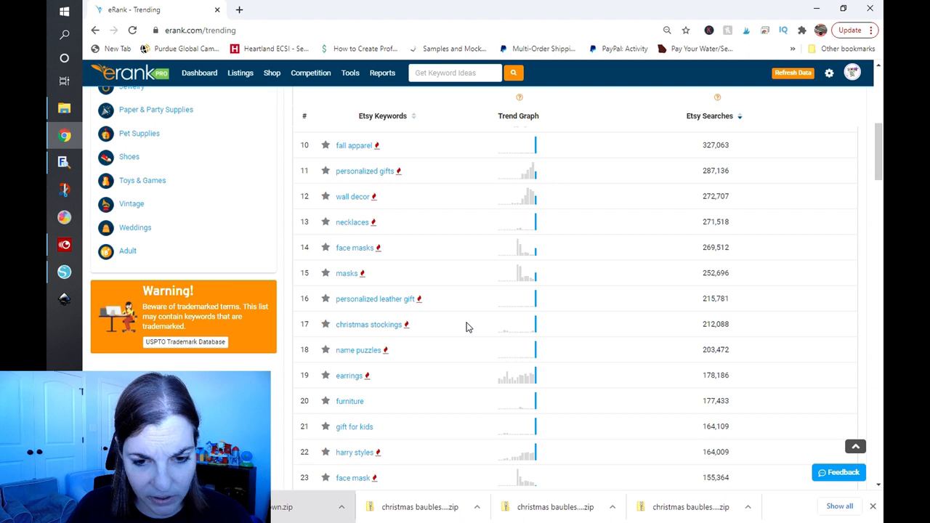
scroll("down", 3)
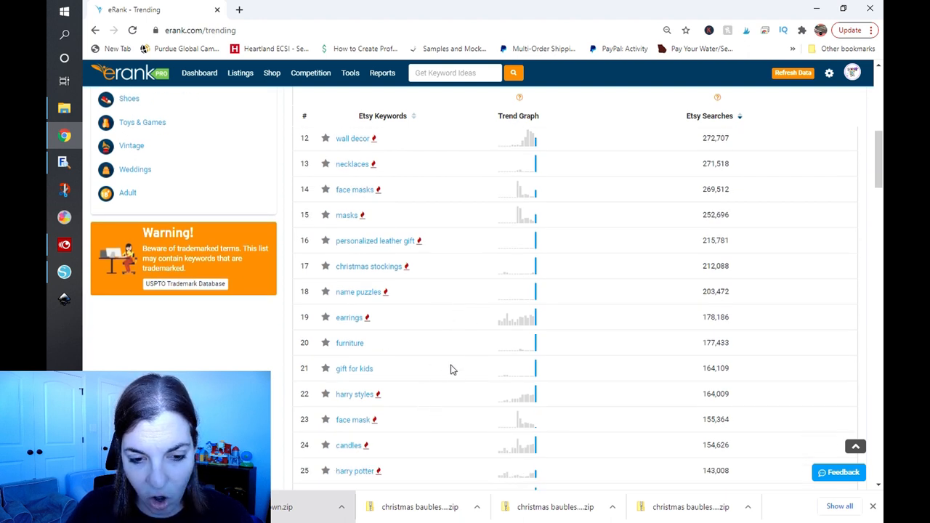
scroll("up", 3)
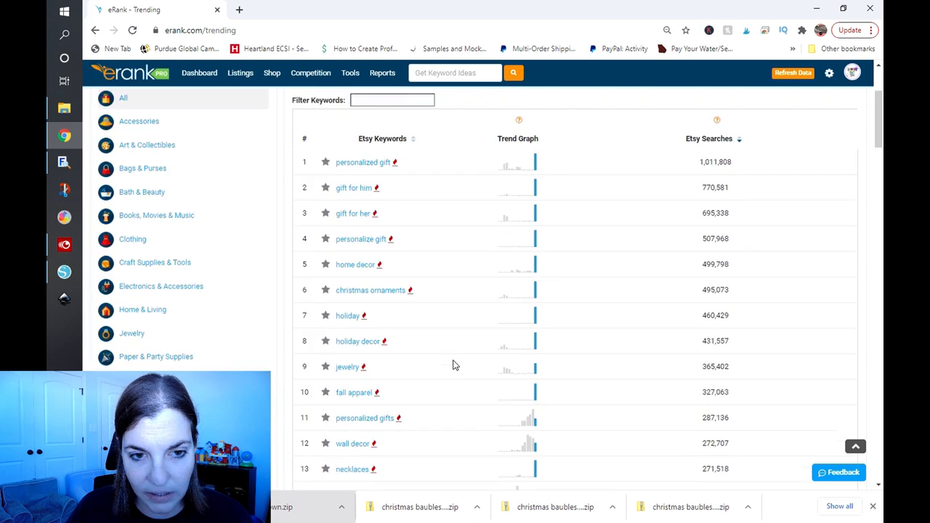
Search the keyword list for 'svg', 'digi' and 'int'
type("svg")
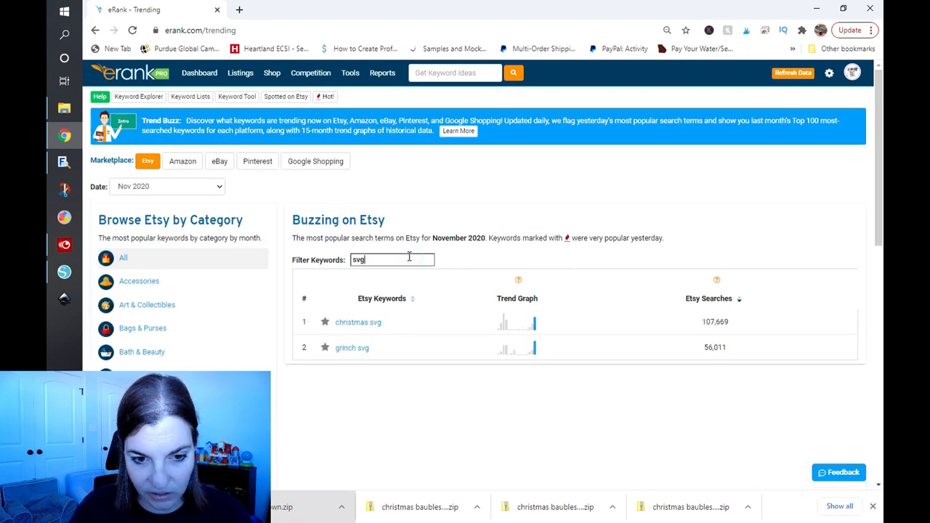
mouse_move(378, 286)
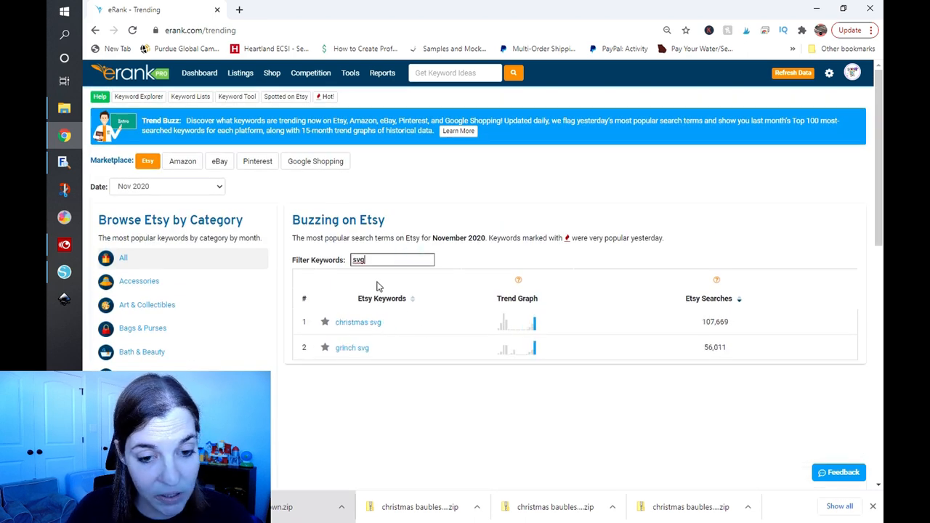
mouse_move(308, 327)
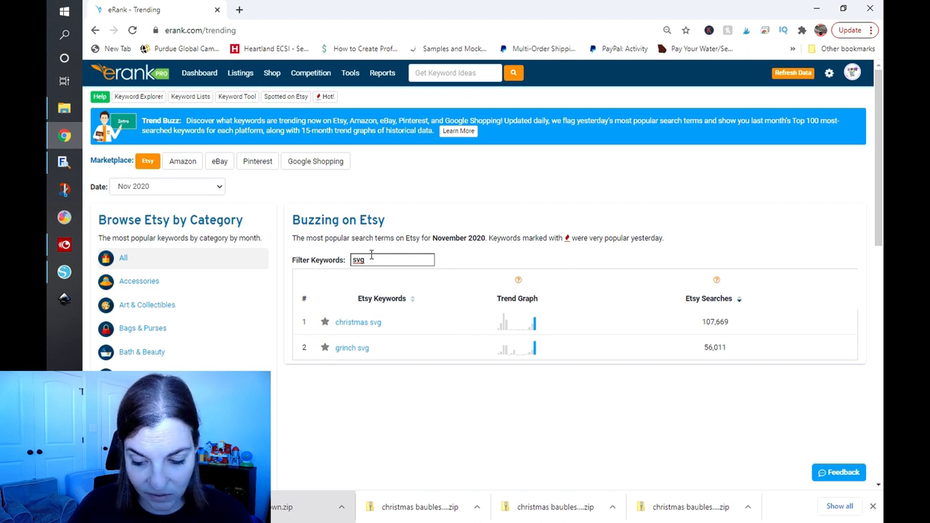
type("digi")
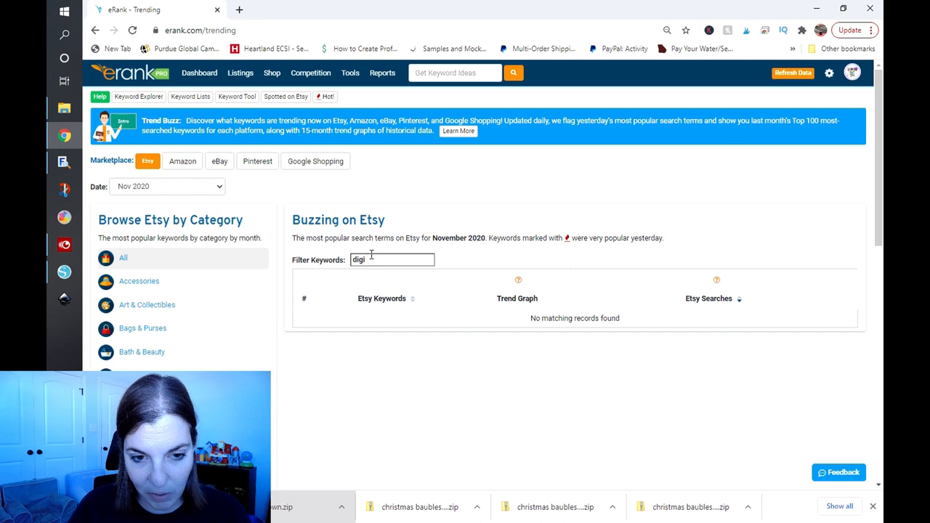
type("int")
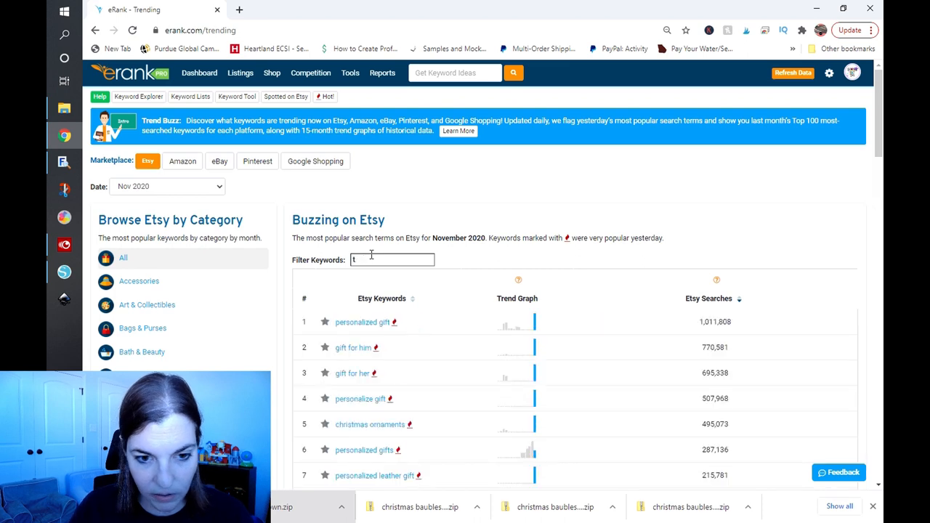
scroll("down", 3)
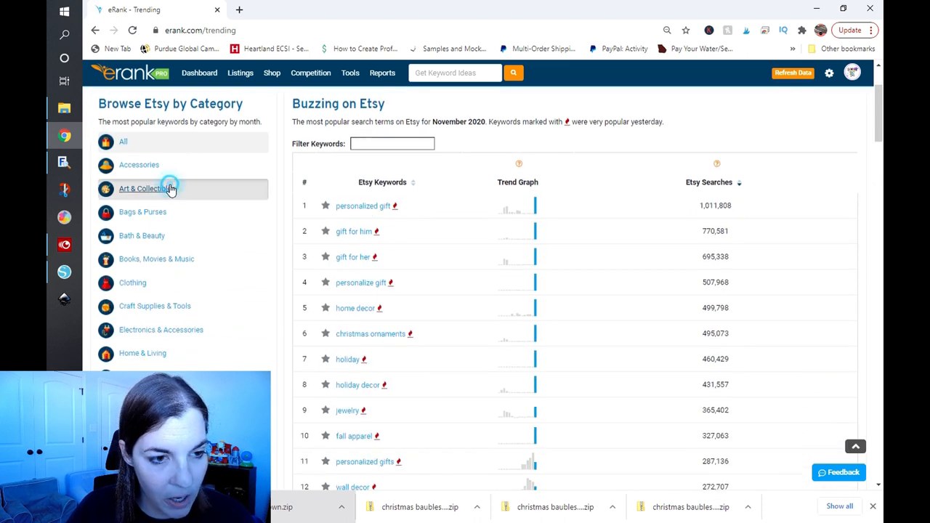
Review the Art & Collectibles trending keywords from top to bottom
left_click(146, 189)
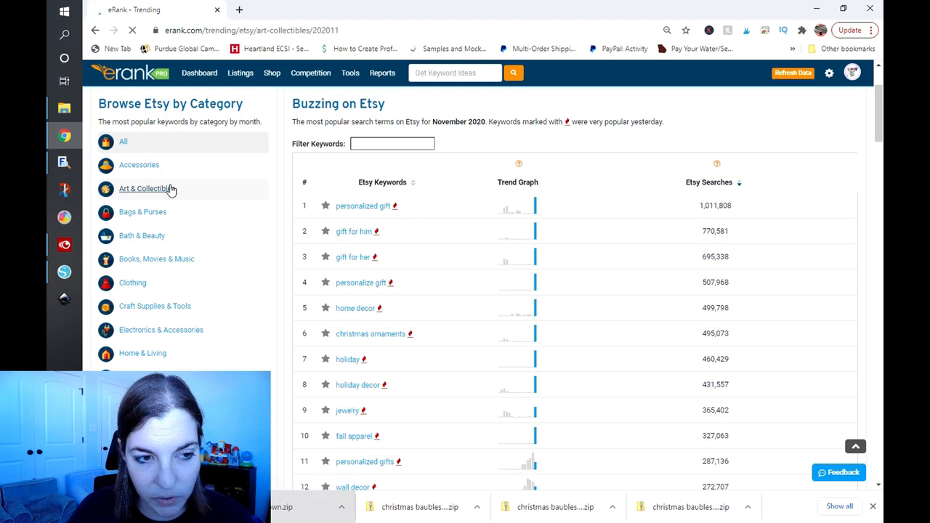
left_click(147, 189)
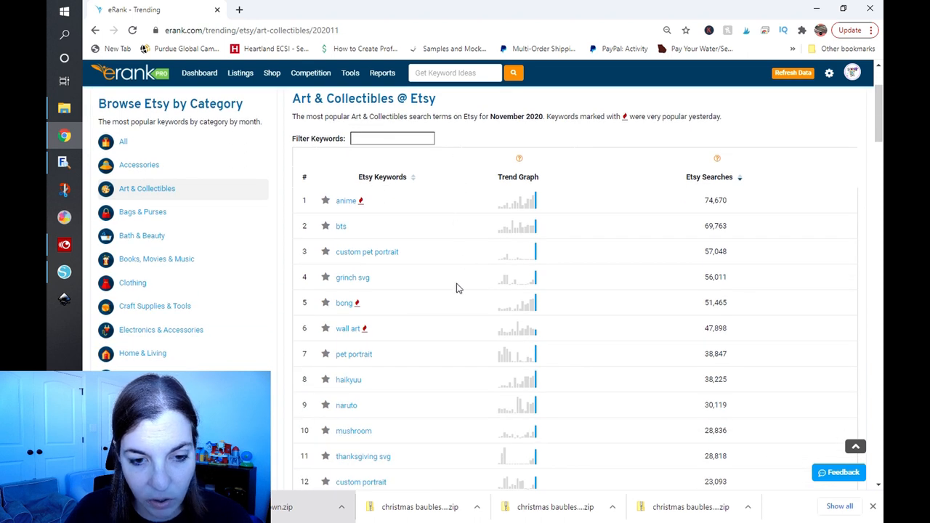
mouse_move(436, 274)
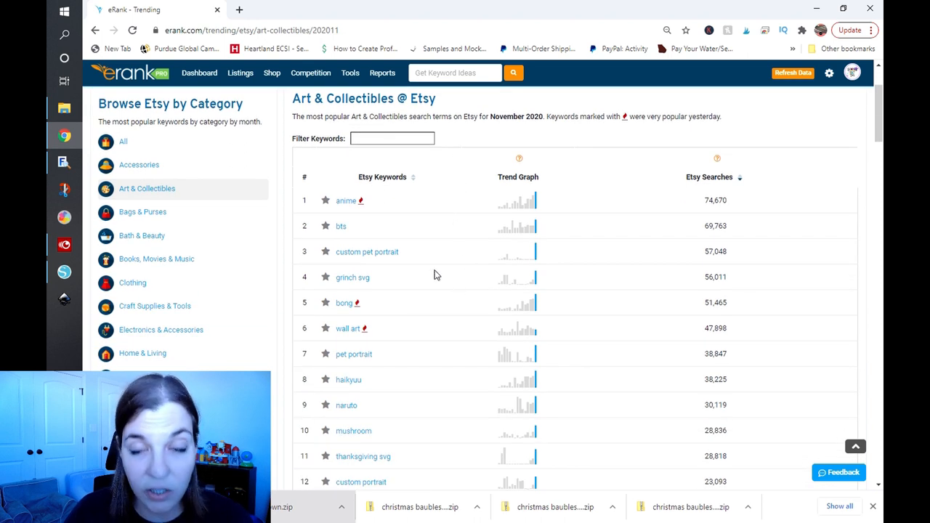
mouse_move(419, 323)
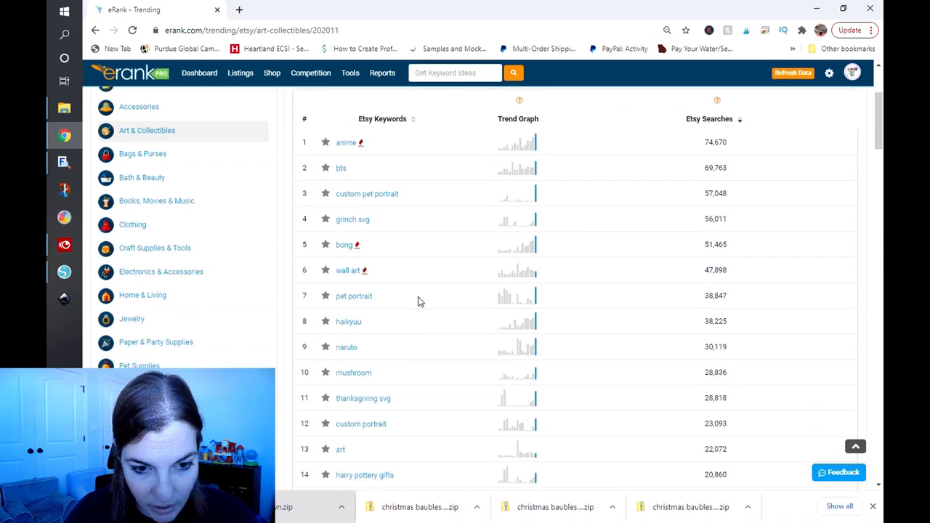
scroll("down", 3)
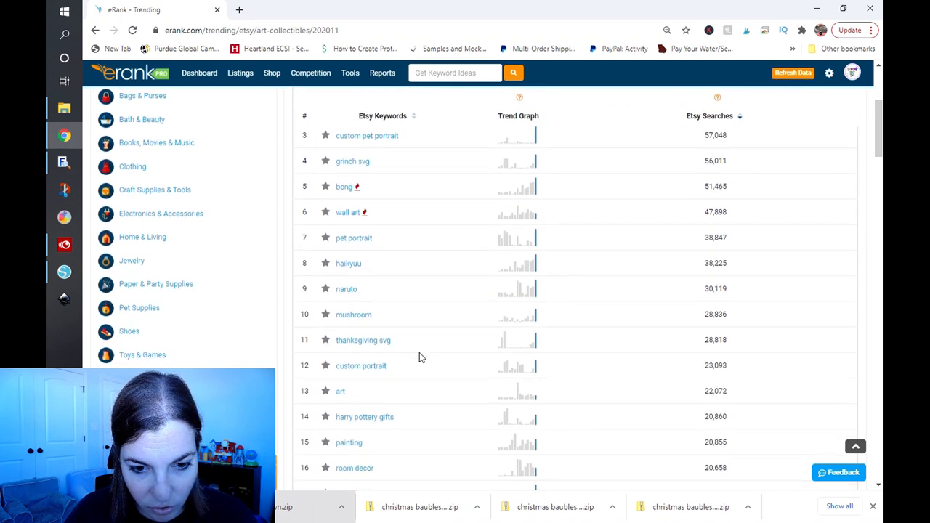
mouse_move(539, 342)
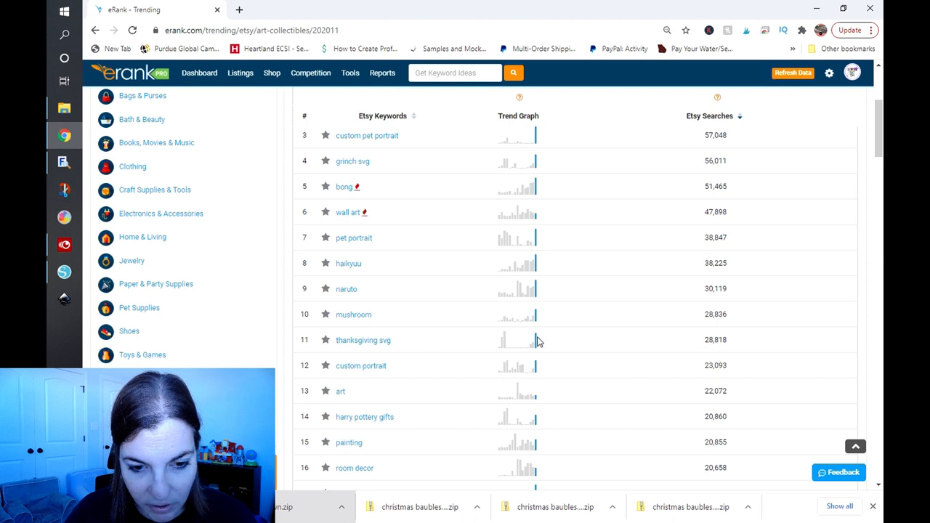
scroll("down", 3)
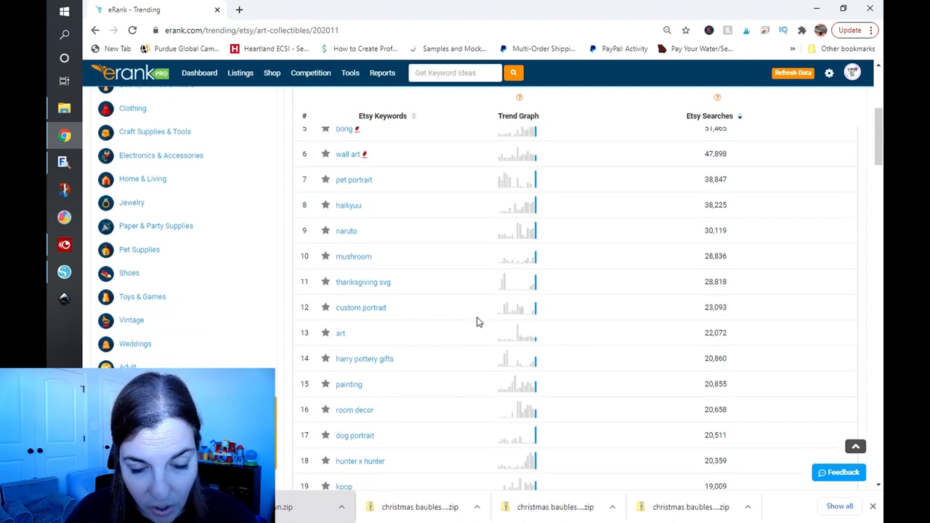
mouse_move(435, 311)
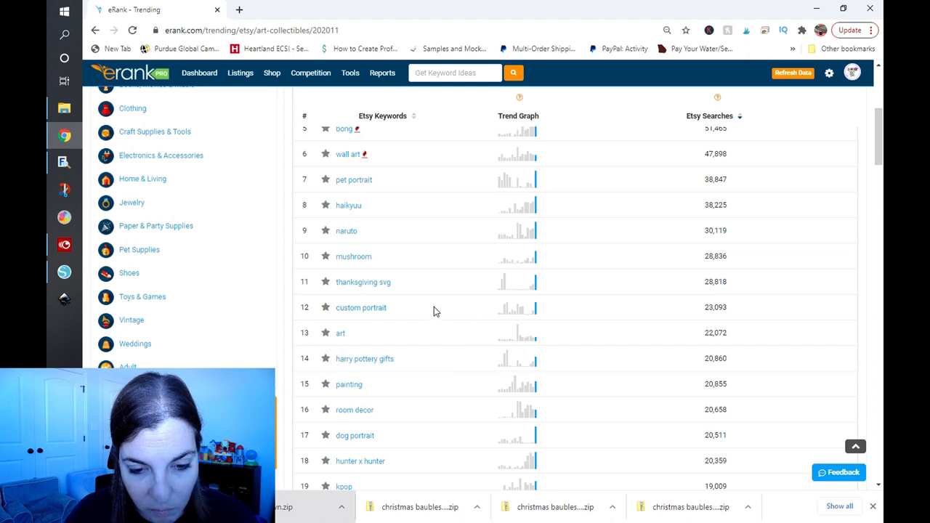
scroll("down", 3)
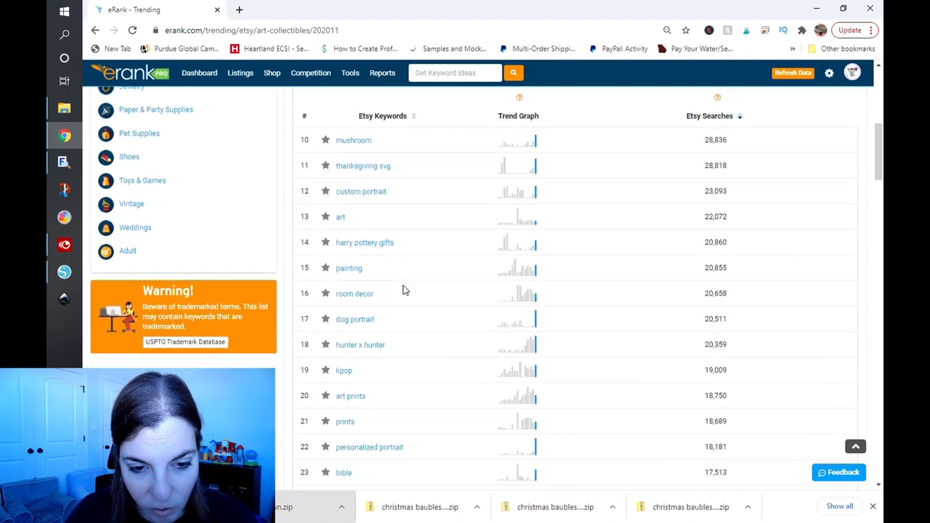
mouse_move(418, 347)
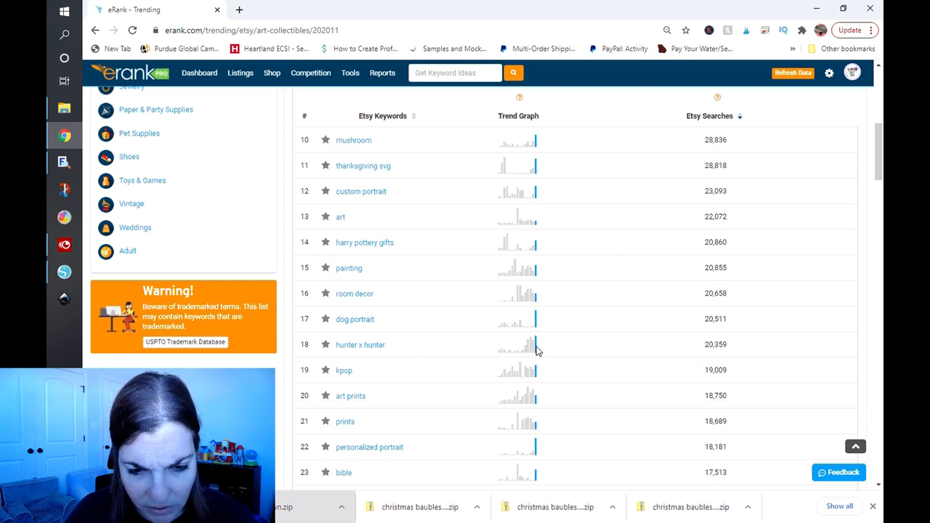
scroll("down", 3)
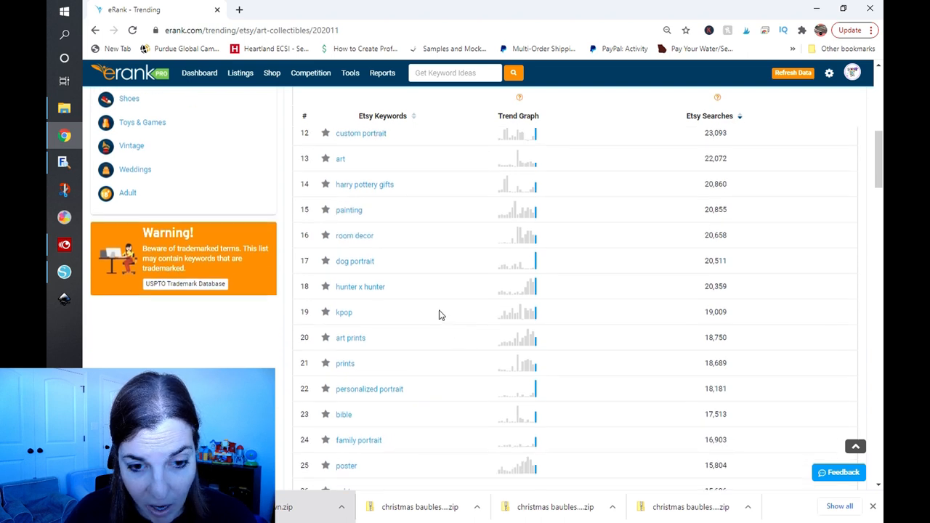
scroll("down", 3)
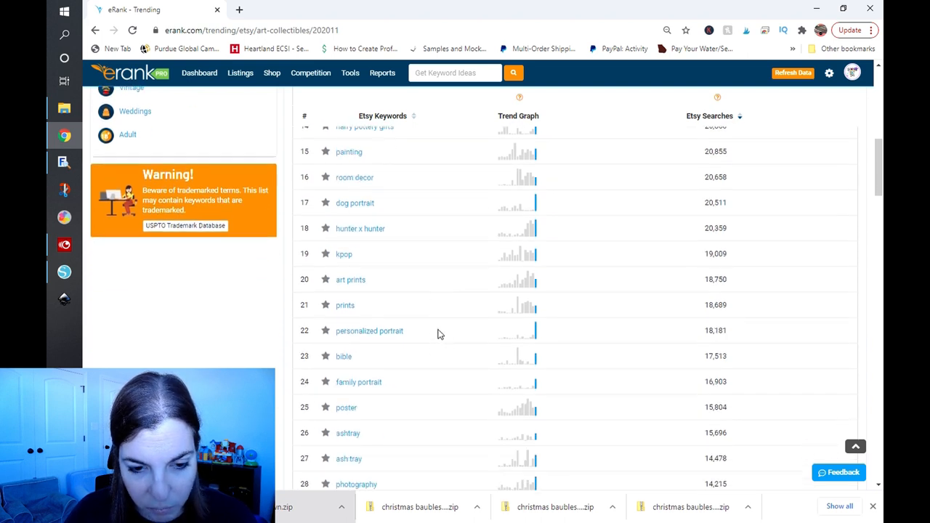
mouse_move(441, 392)
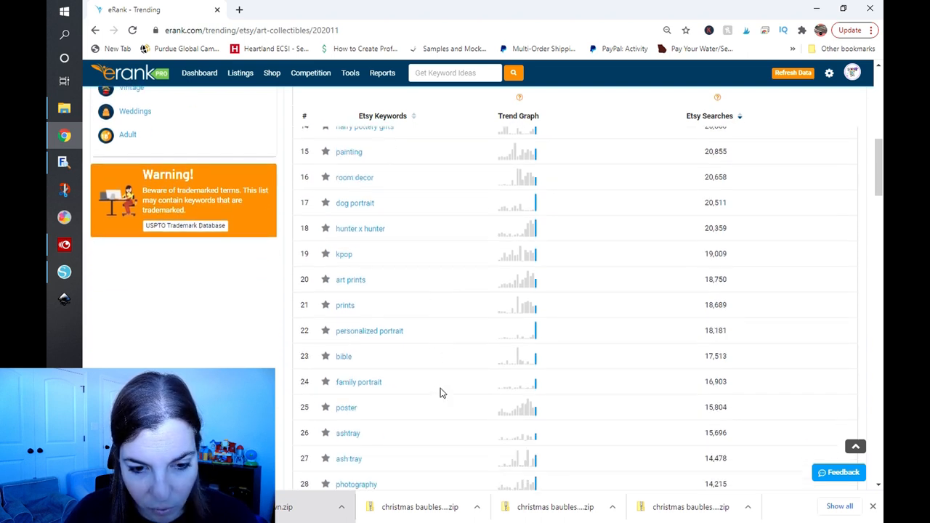
scroll("down", 3)
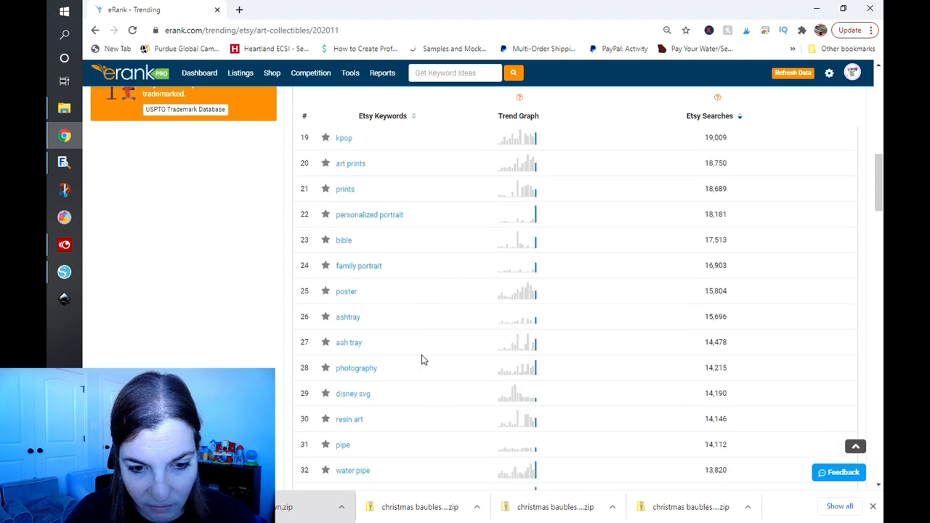
scroll("down", 3)
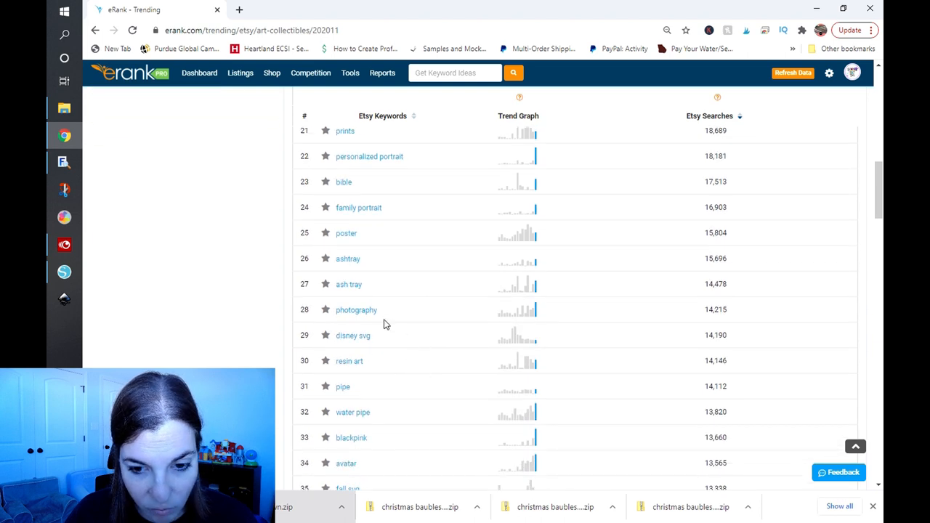
scroll("down", 3)
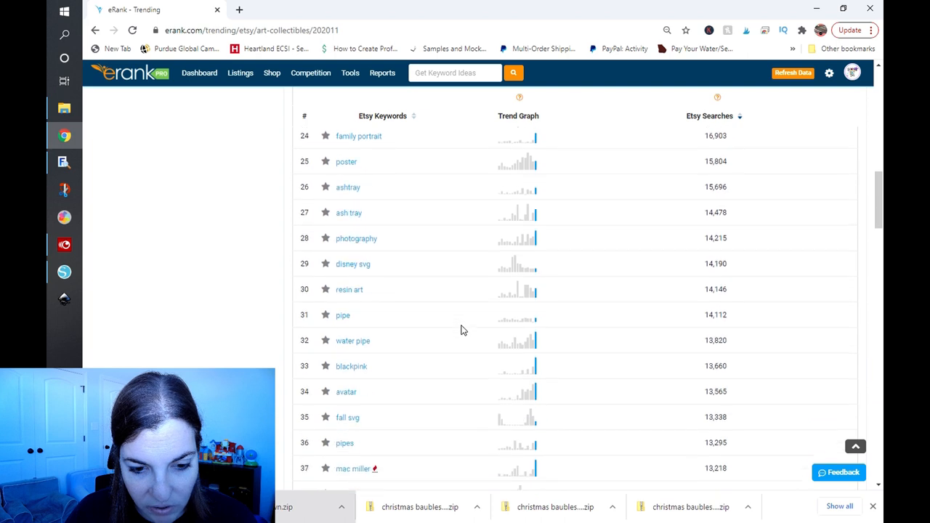
scroll("down", 3)
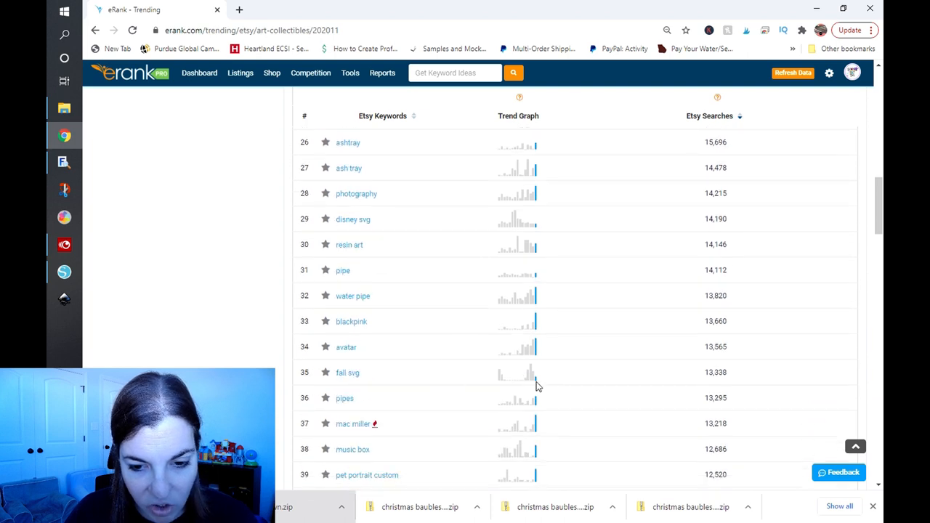
mouse_move(439, 357)
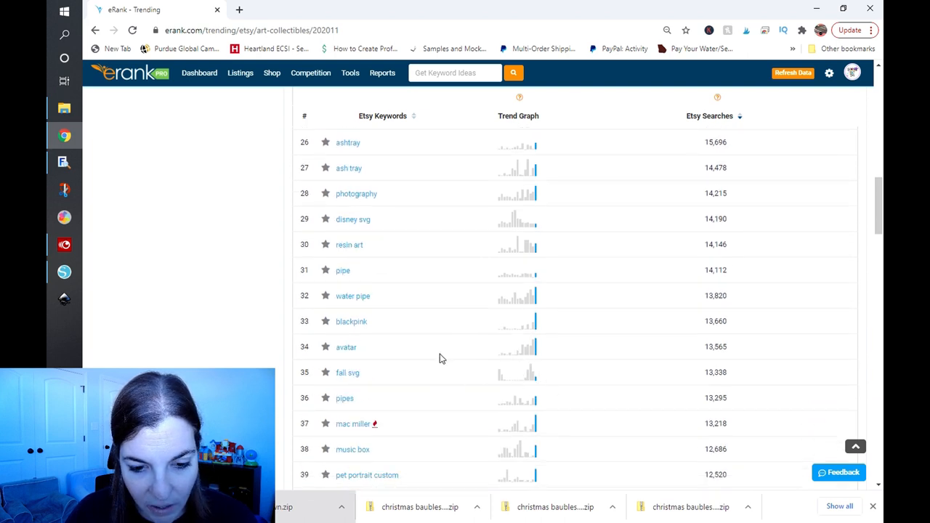
scroll("down", 3)
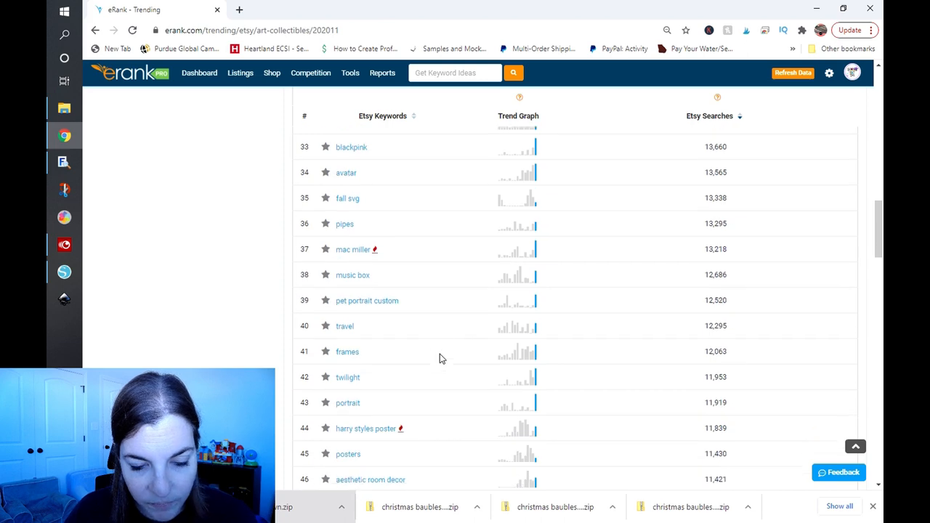
scroll("down", 3)
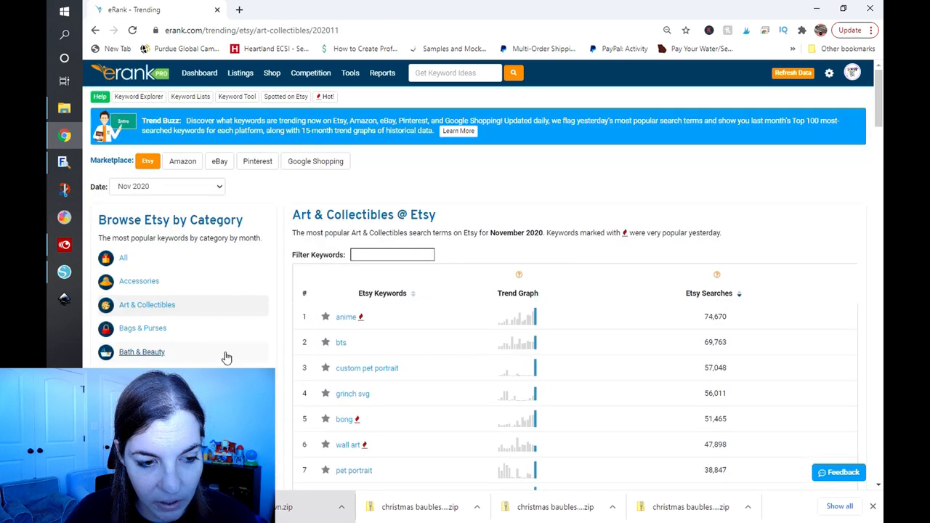
scroll("down", 3)
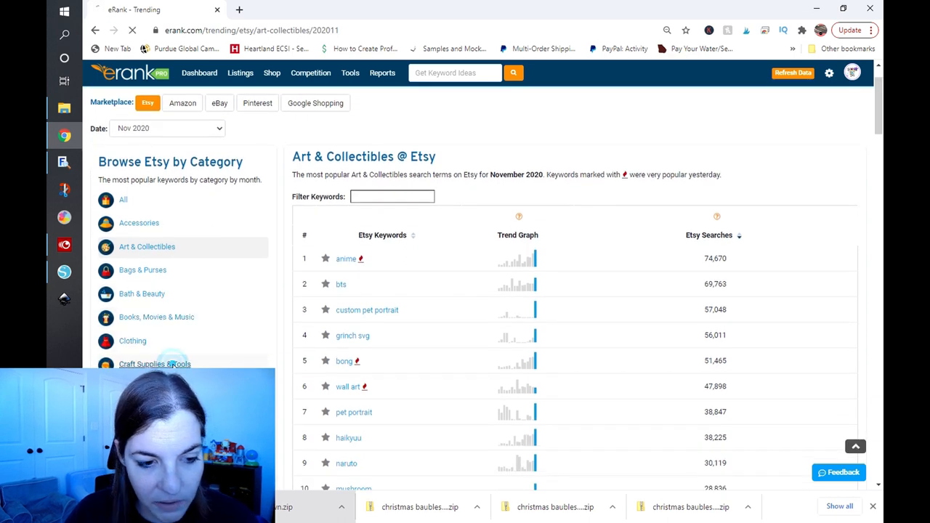
Review the Craft Supplies & Tools trending keyword list
left_click(154, 363)
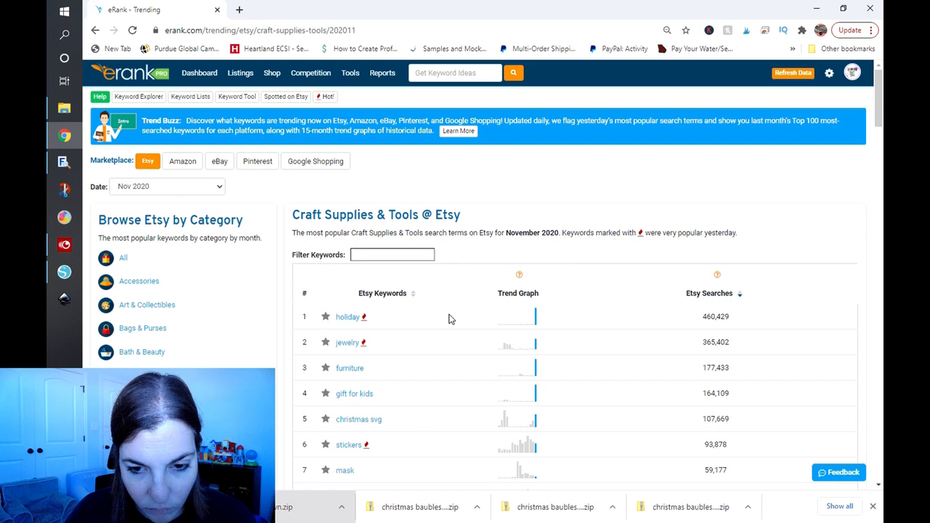
scroll("down", 3)
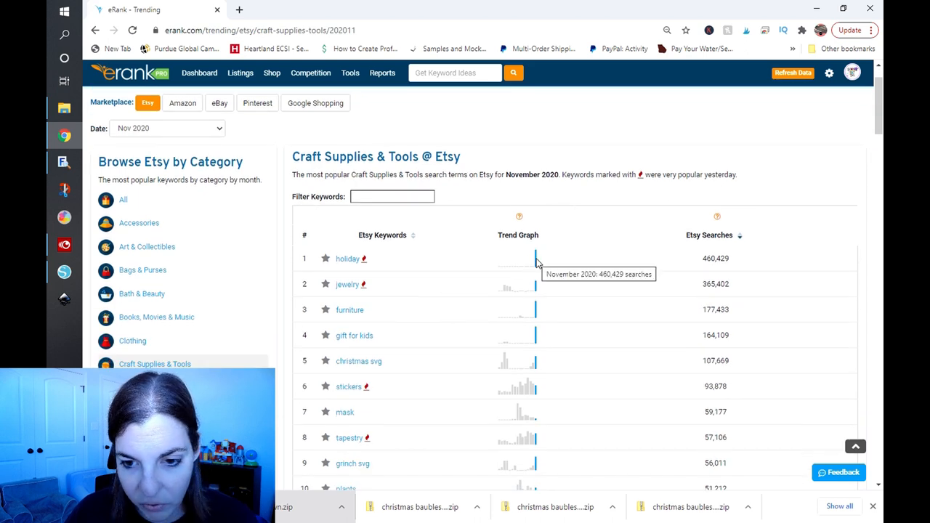
scroll("down", 3)
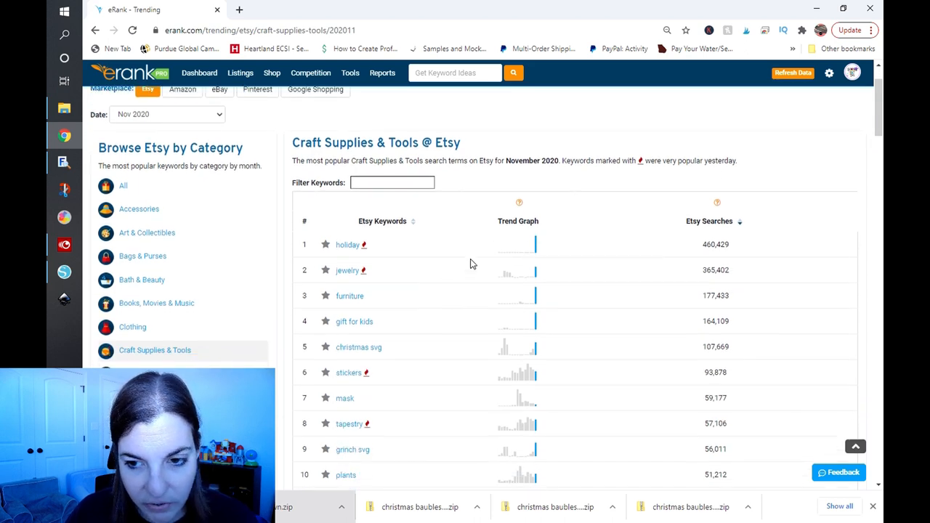
scroll("down", 3)
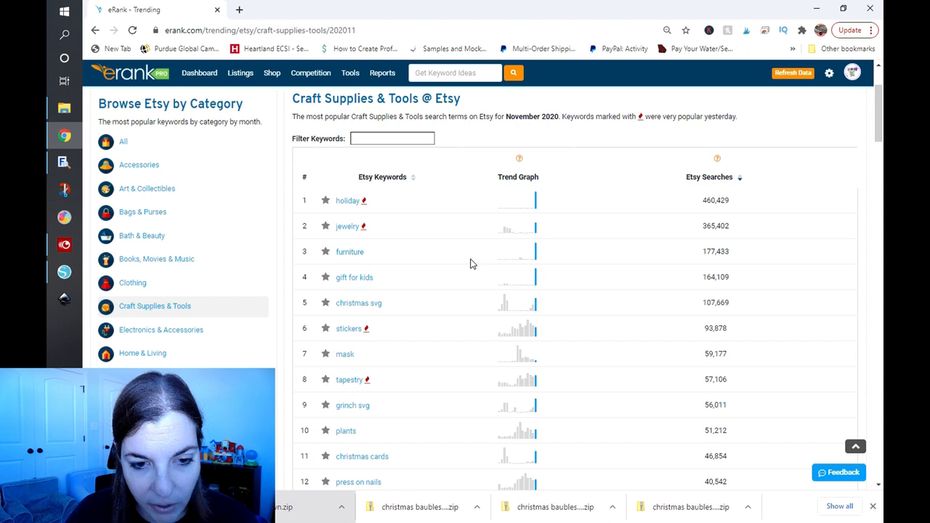
scroll("down", 3)
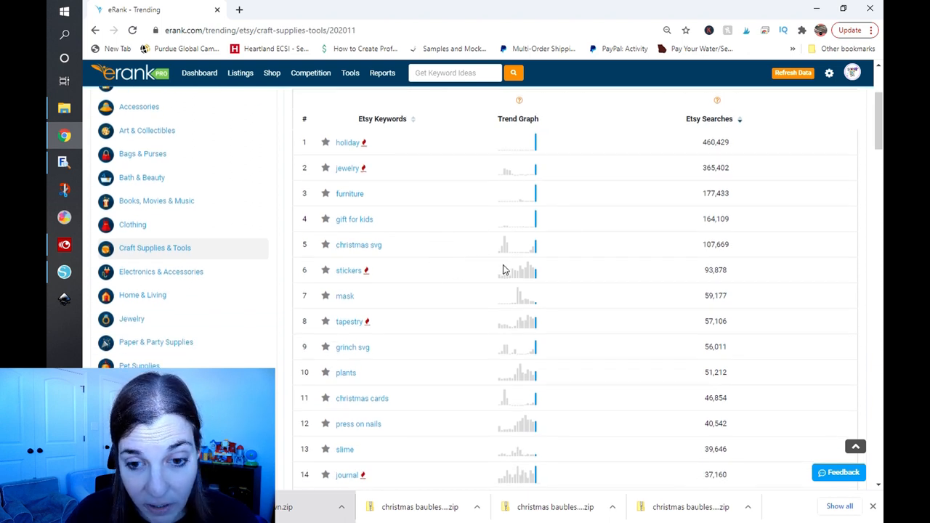
mouse_move(473, 288)
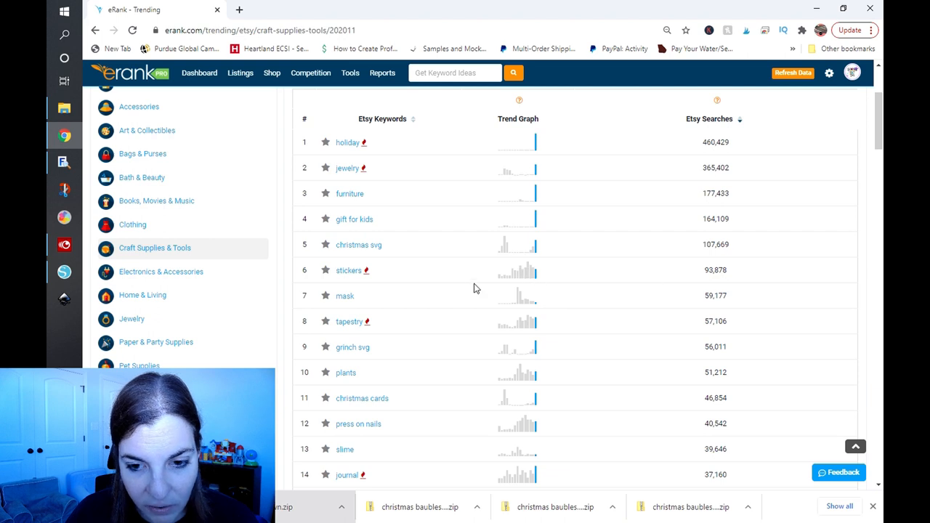
scroll("down", 3)
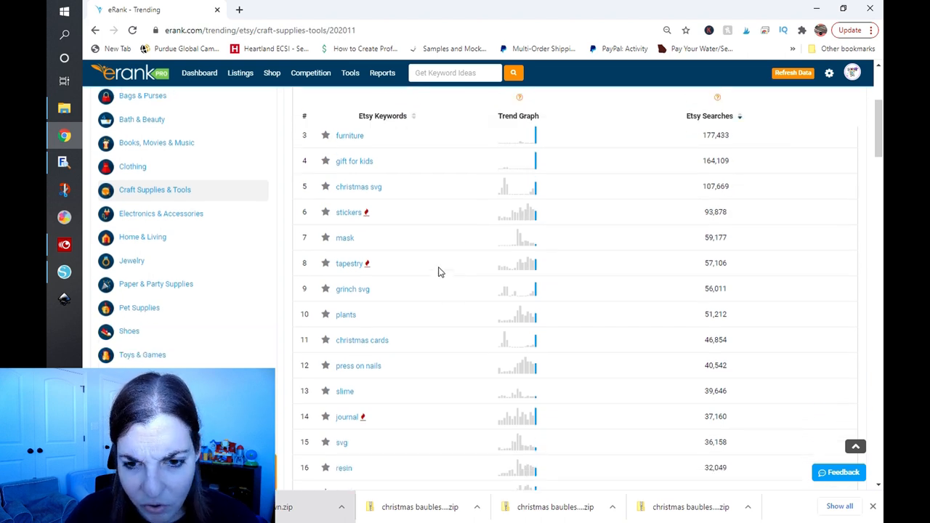
mouse_move(535, 264)
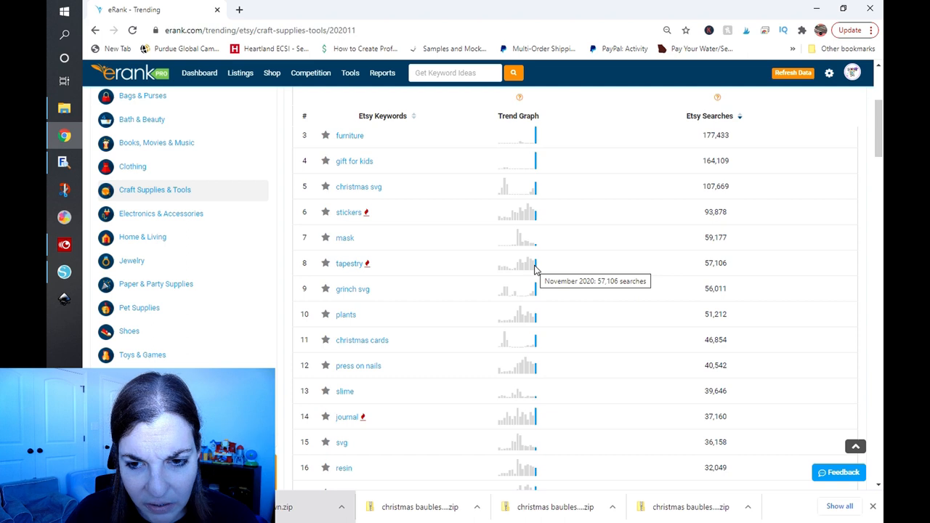
mouse_move(420, 317)
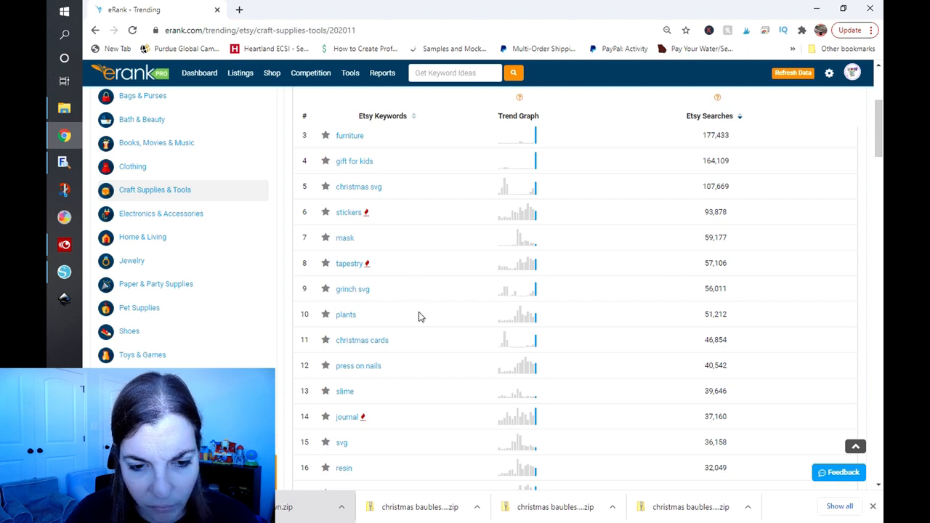
scroll("down", 3)
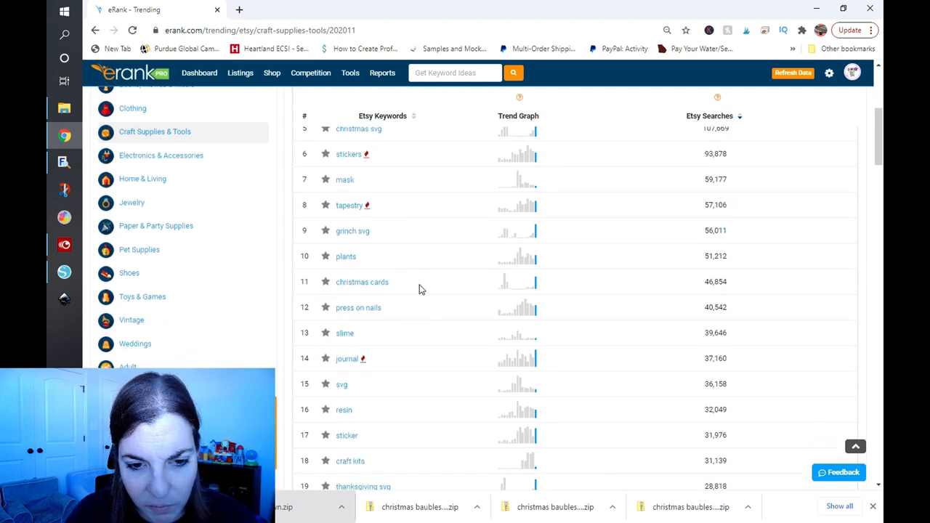
mouse_move(422, 311)
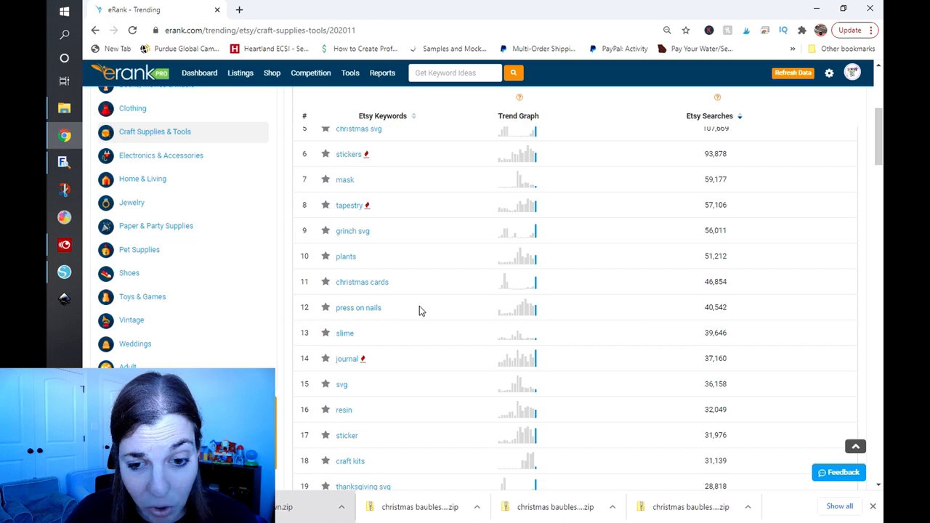
scroll("down", 3)
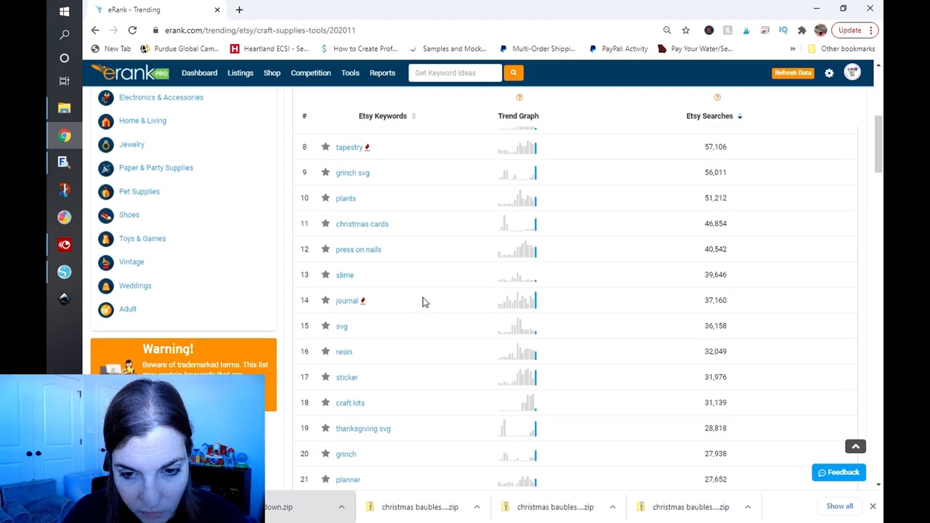
mouse_move(413, 330)
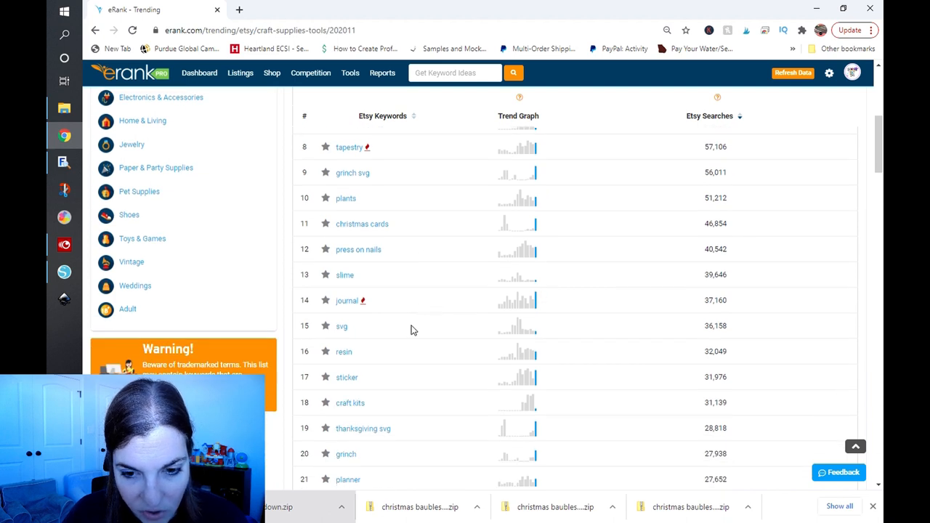
scroll("down", 3)
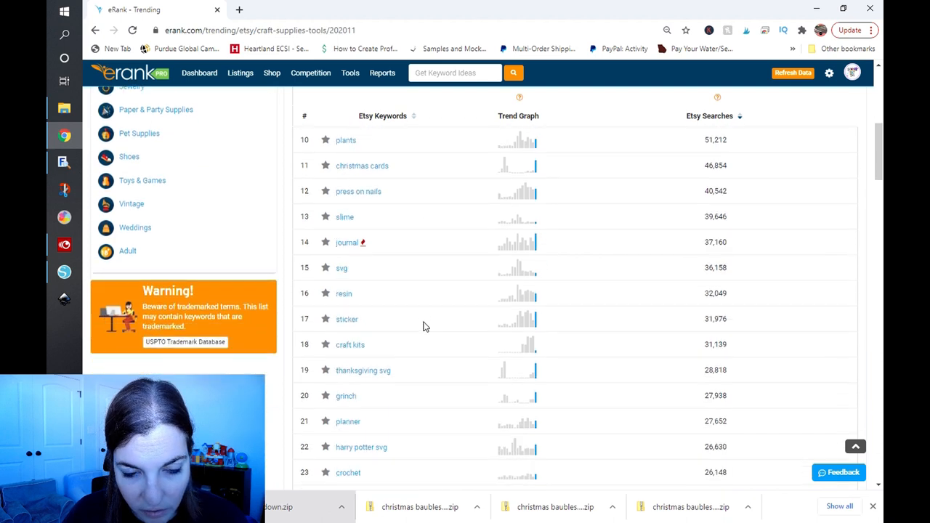
mouse_move(416, 337)
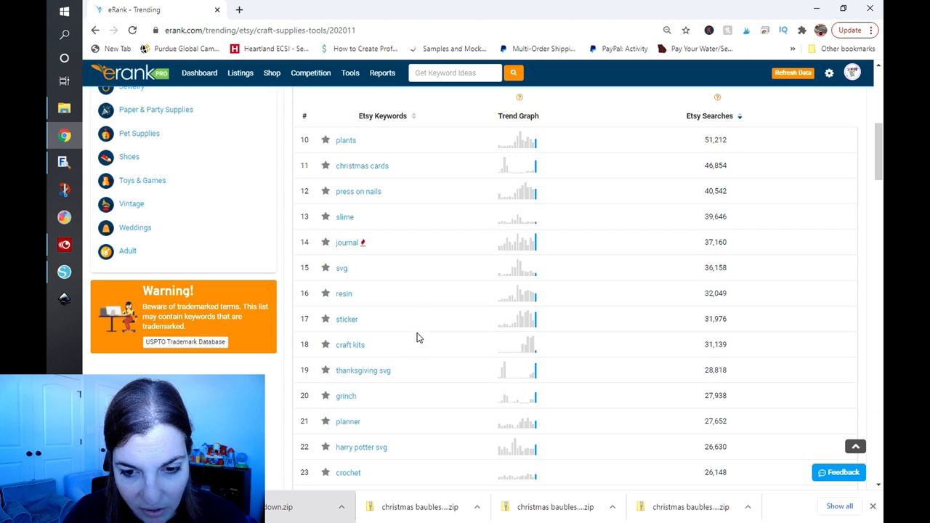
mouse_move(534, 355)
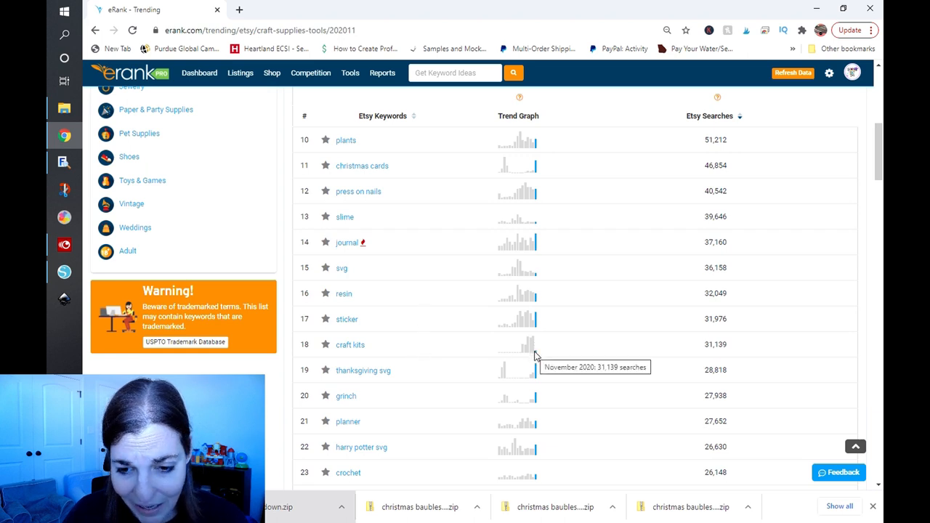
mouse_move(530, 356)
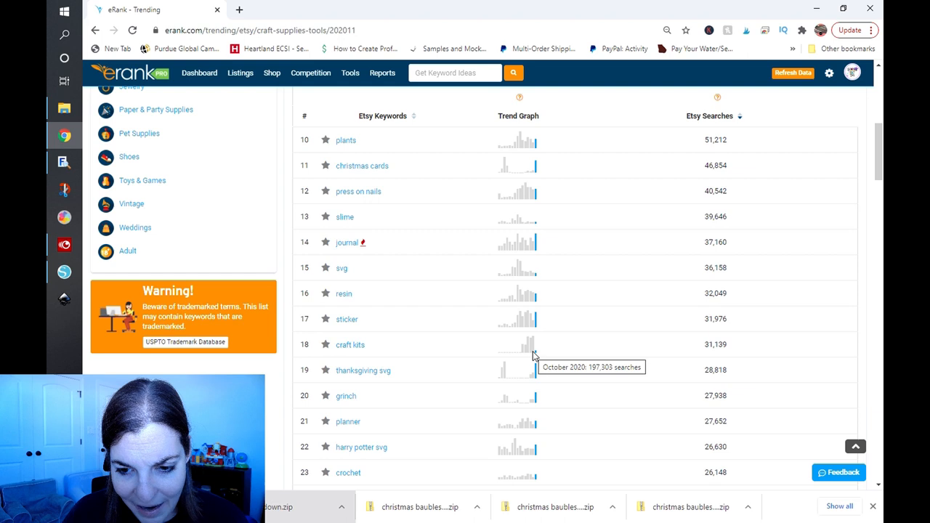
mouse_move(428, 334)
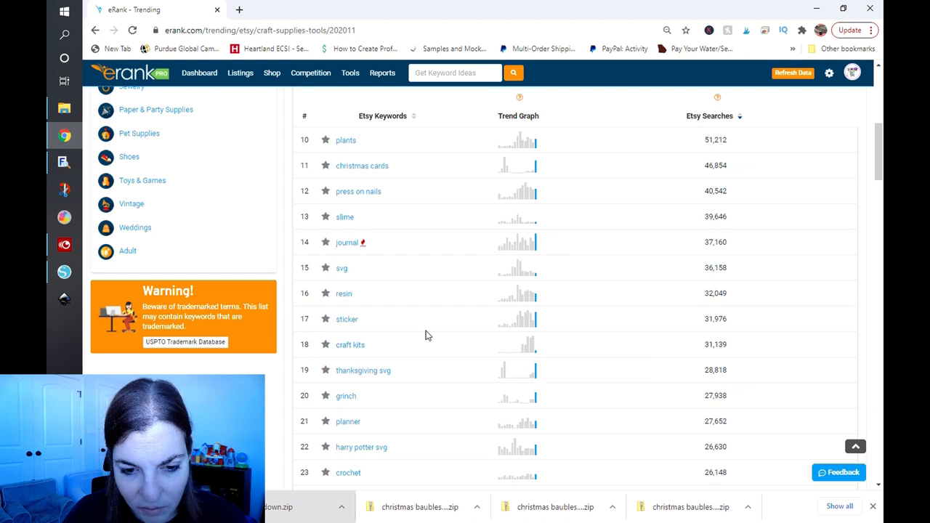
scroll("down", 3)
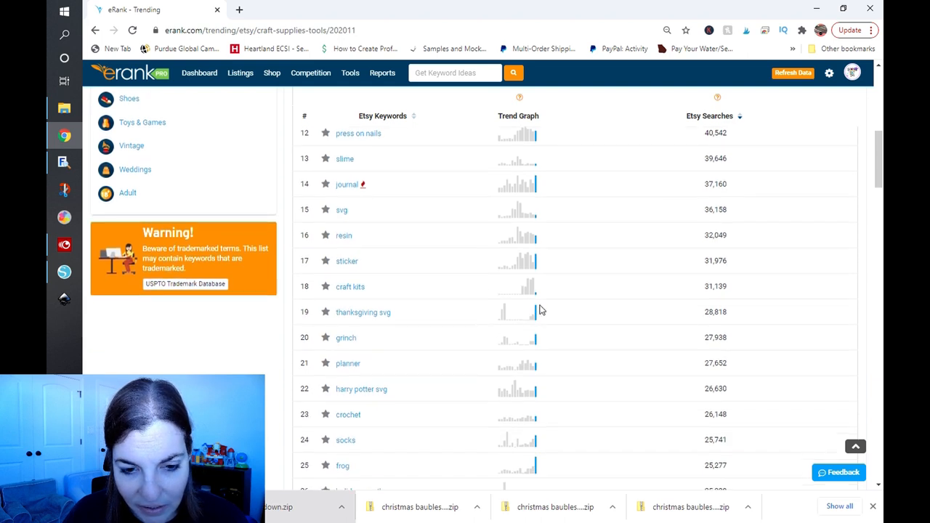
mouse_move(450, 334)
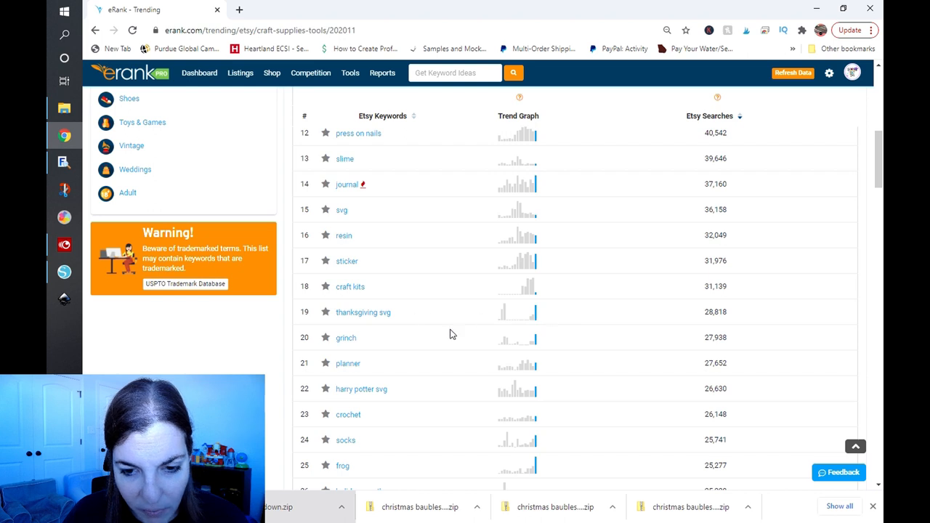
scroll("down", 3)
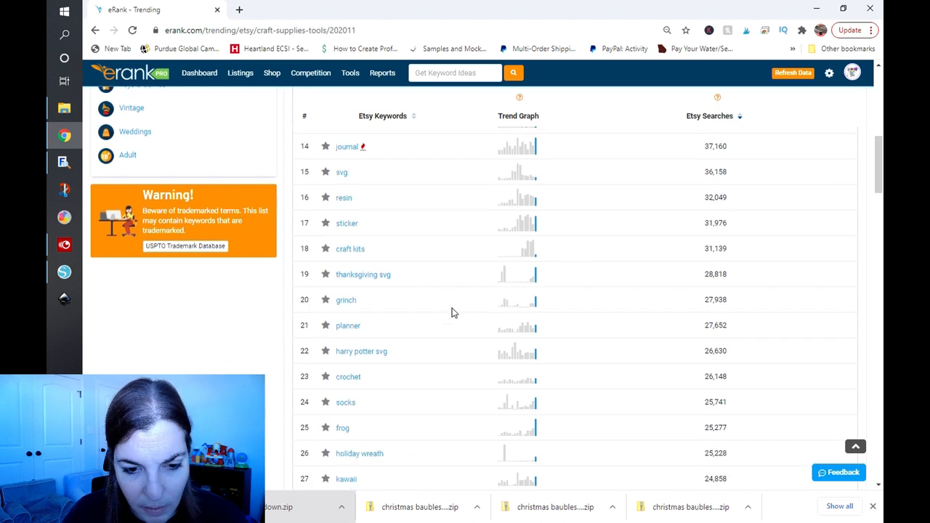
scroll("down", 3)
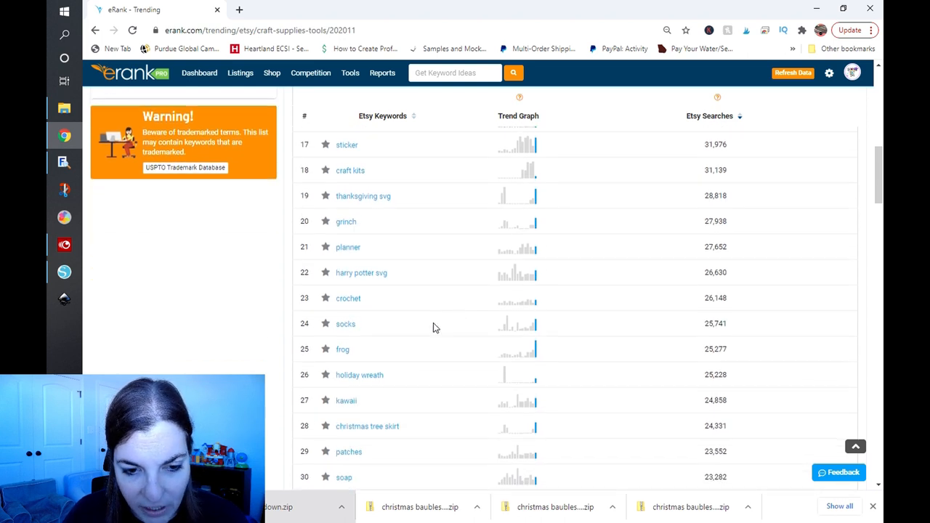
scroll("down", 3)
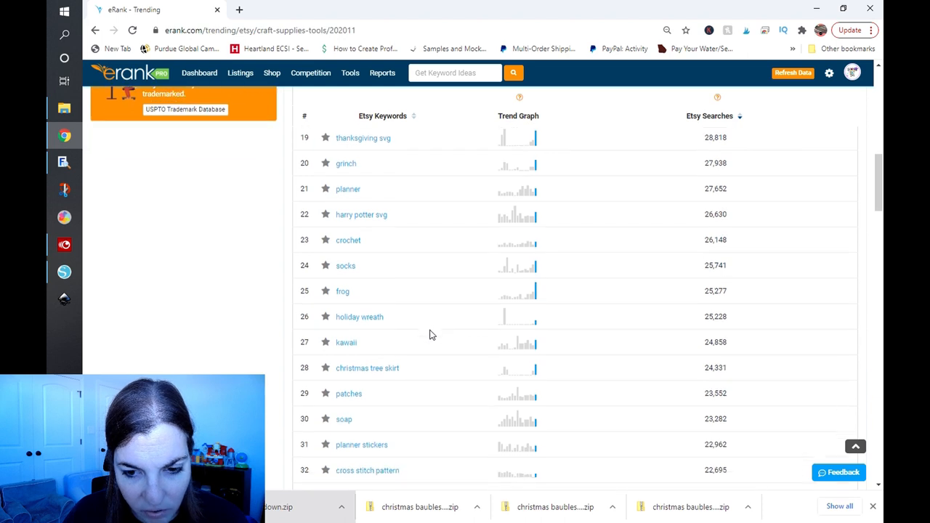
mouse_move(427, 341)
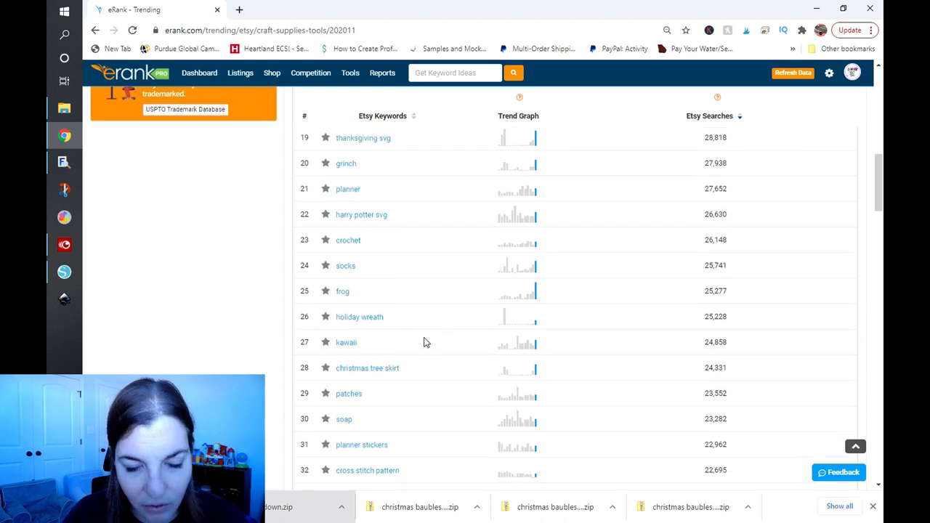
scroll("down", 3)
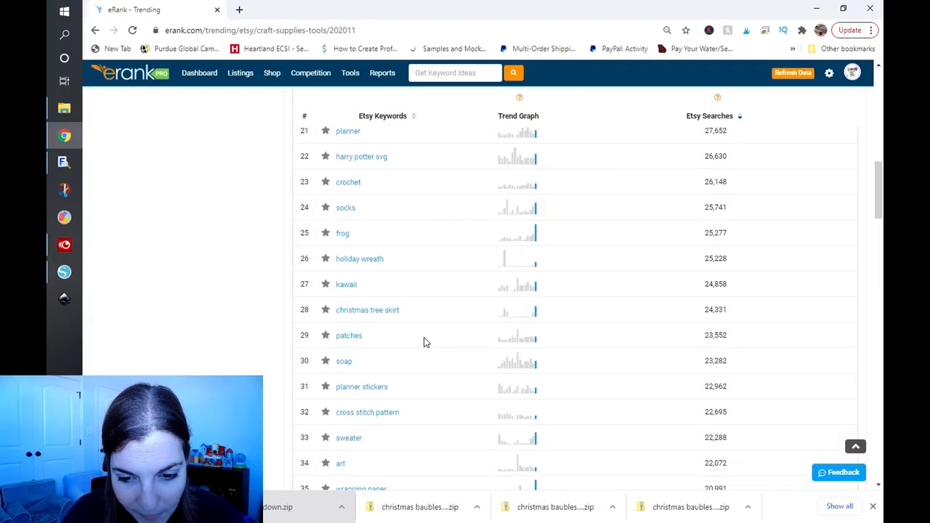
scroll("down", 3)
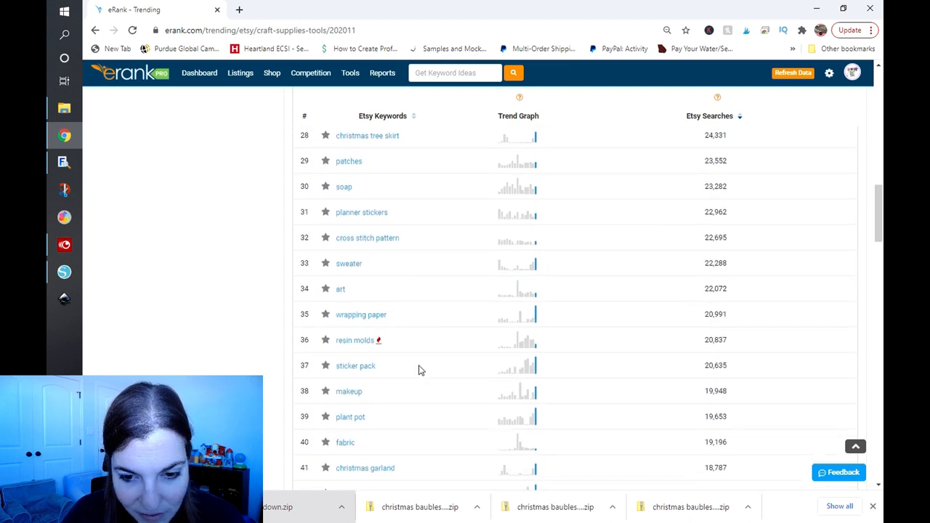
mouse_move(436, 371)
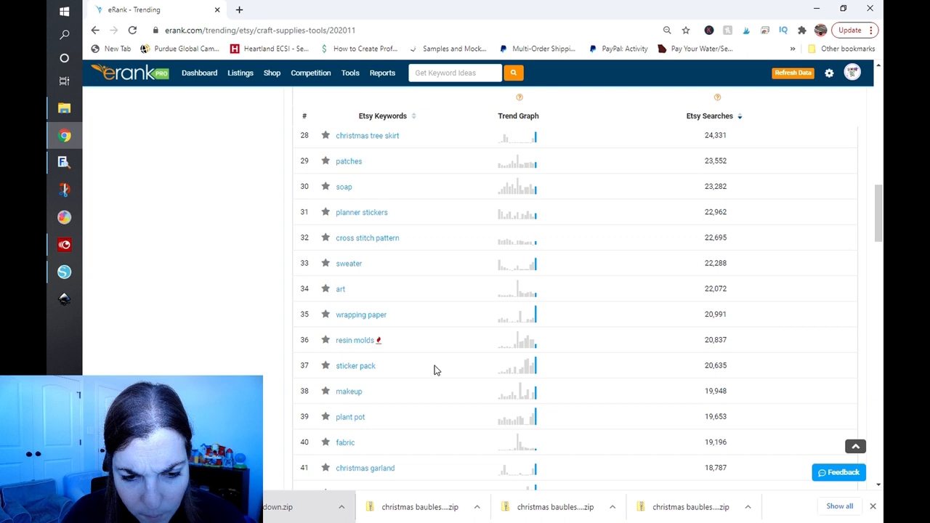
scroll("down", 3)
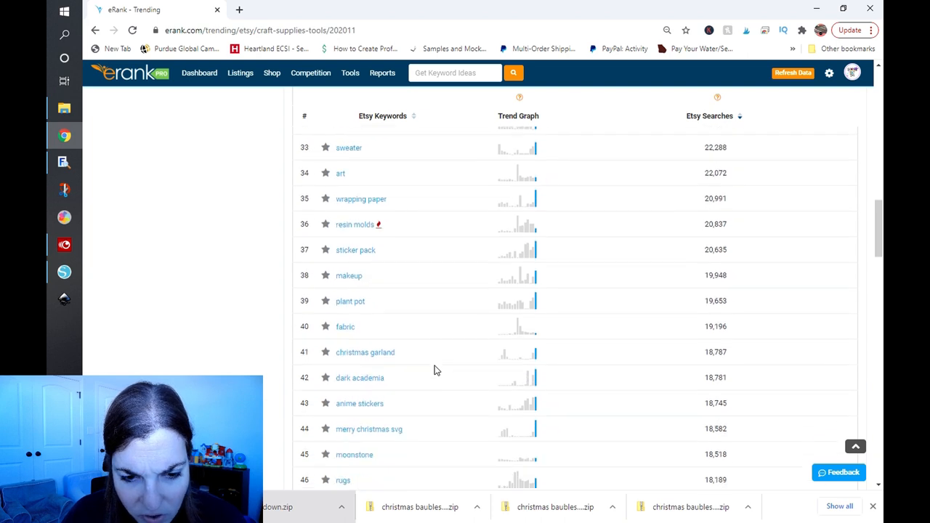
scroll("down", 3)
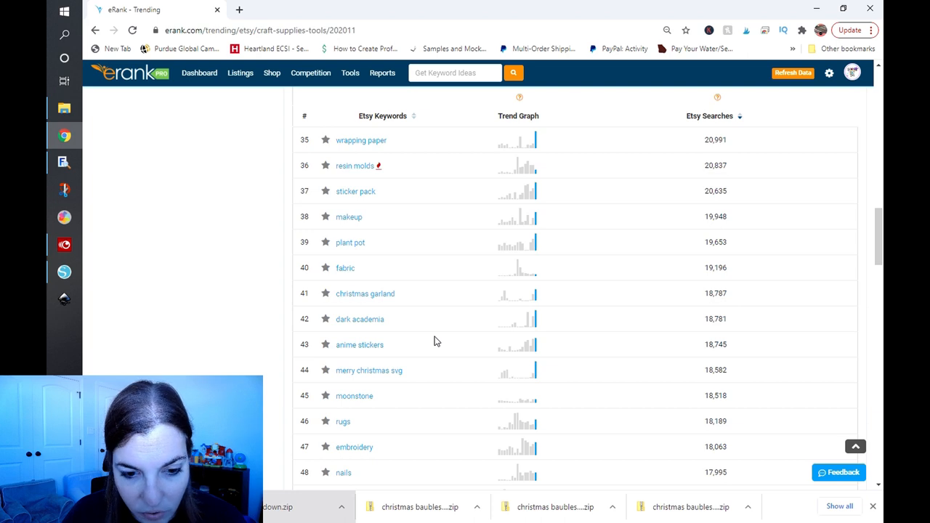
scroll("down", 3)
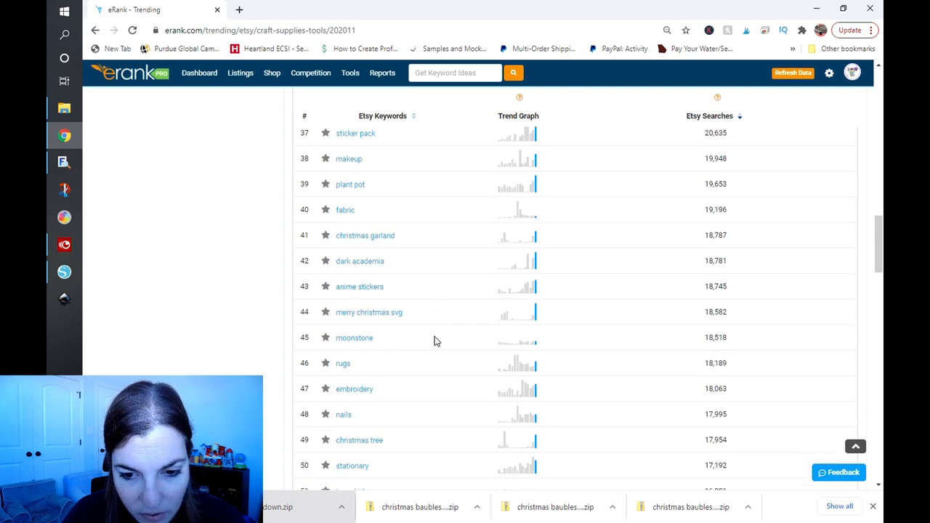
mouse_move(433, 333)
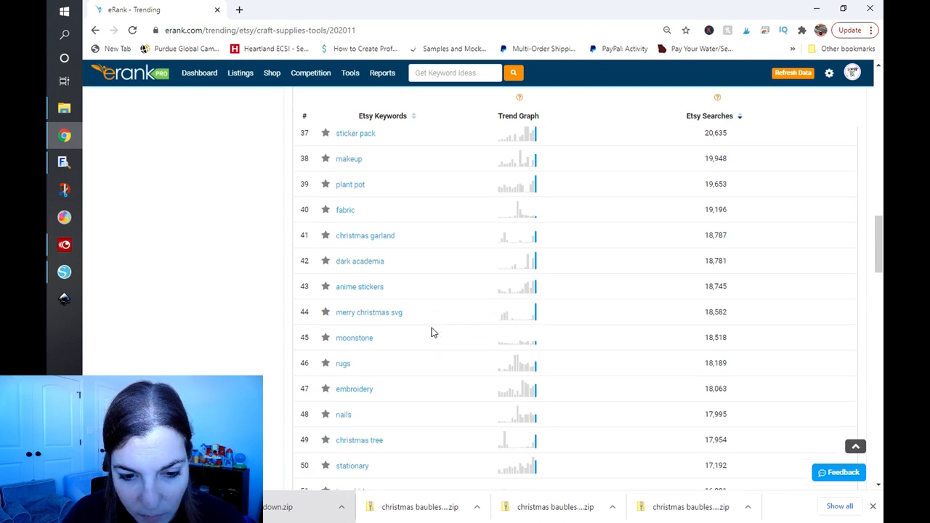
scroll("down", 3)
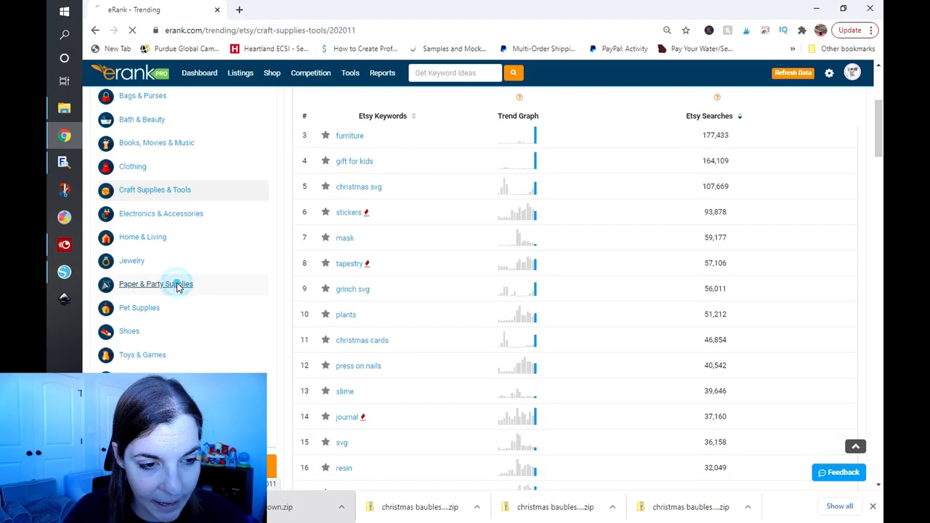
Review the Paper & Party Supplies trending keyword list
left_click(156, 283)
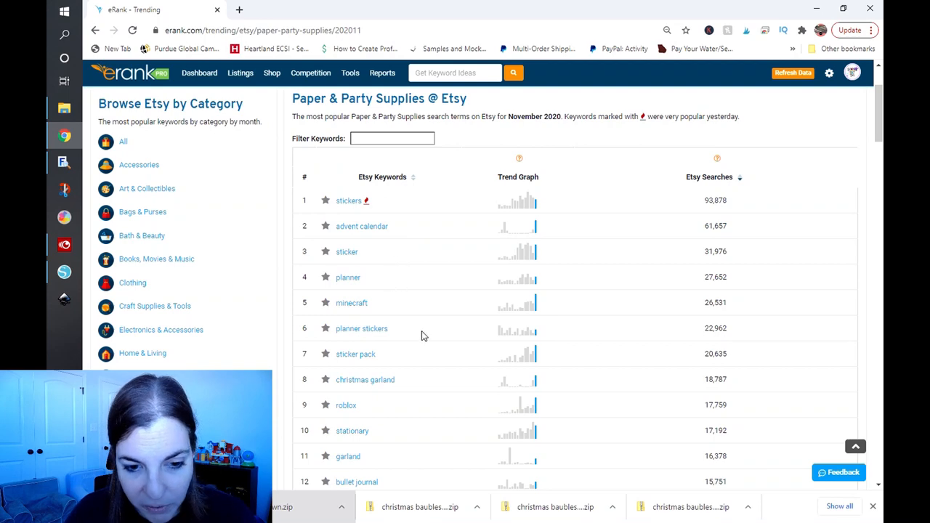
scroll("down", 3)
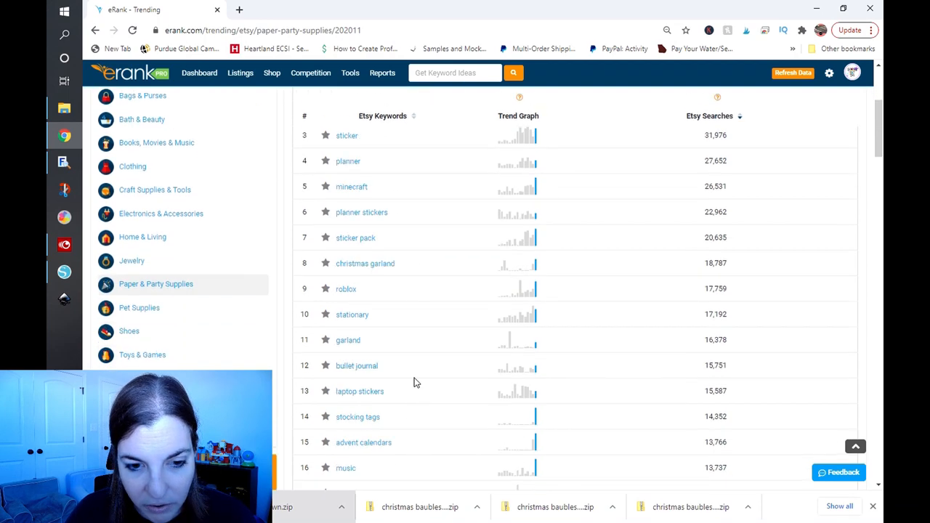
mouse_move(431, 322)
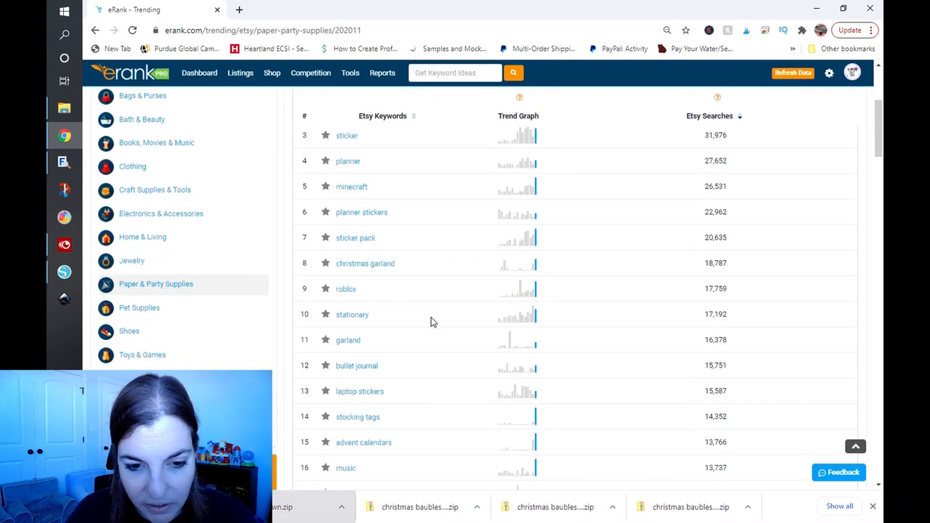
scroll("down", 3)
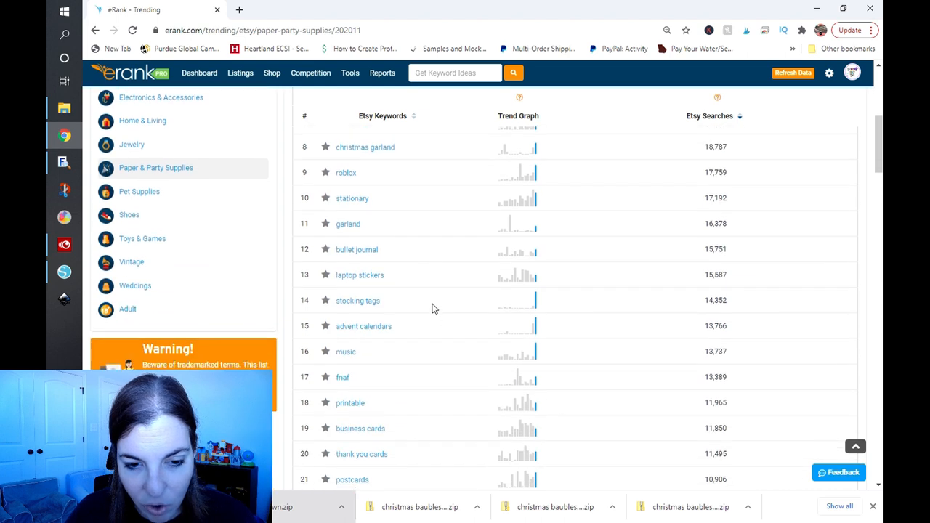
mouse_move(427, 335)
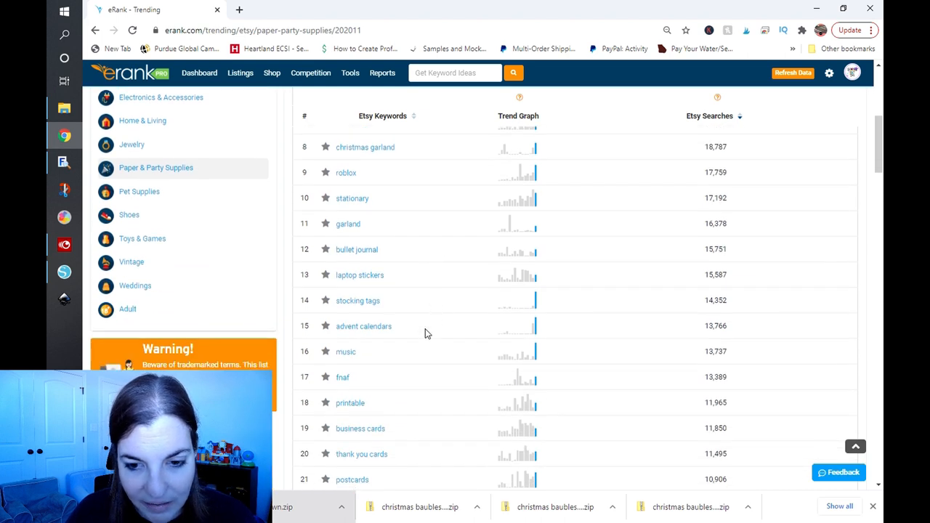
mouse_move(436, 353)
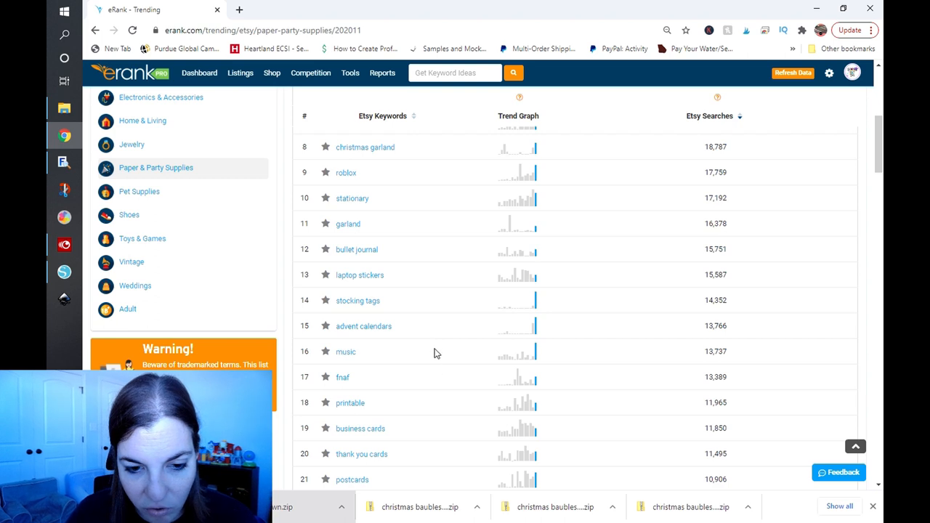
scroll("down", 3)
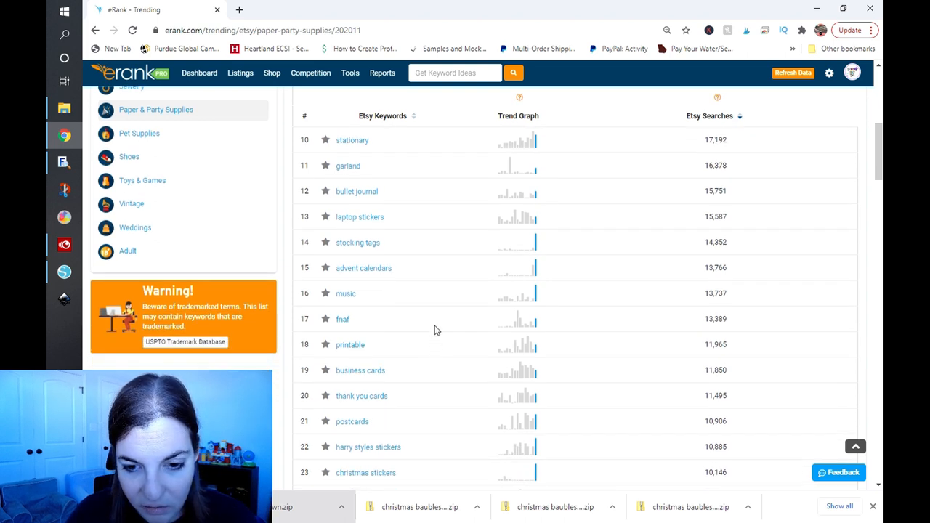
mouse_move(479, 334)
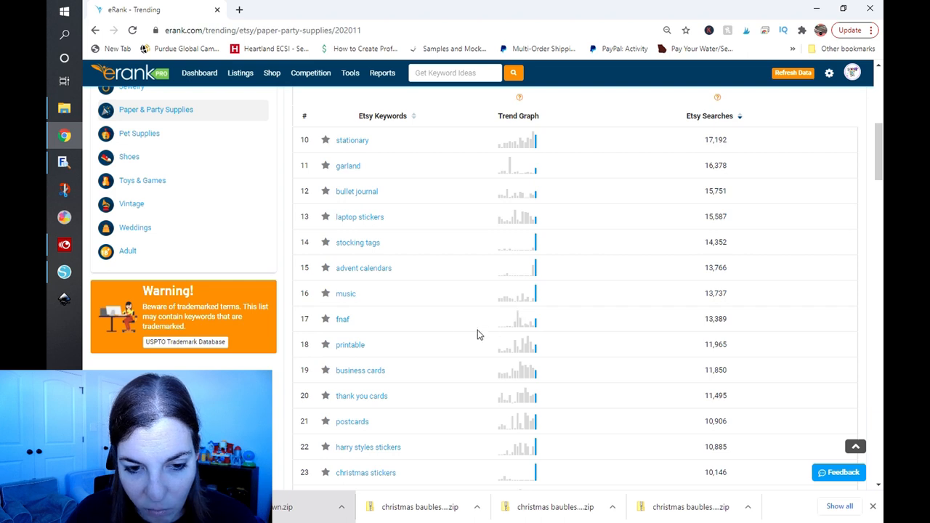
scroll("down", 3)
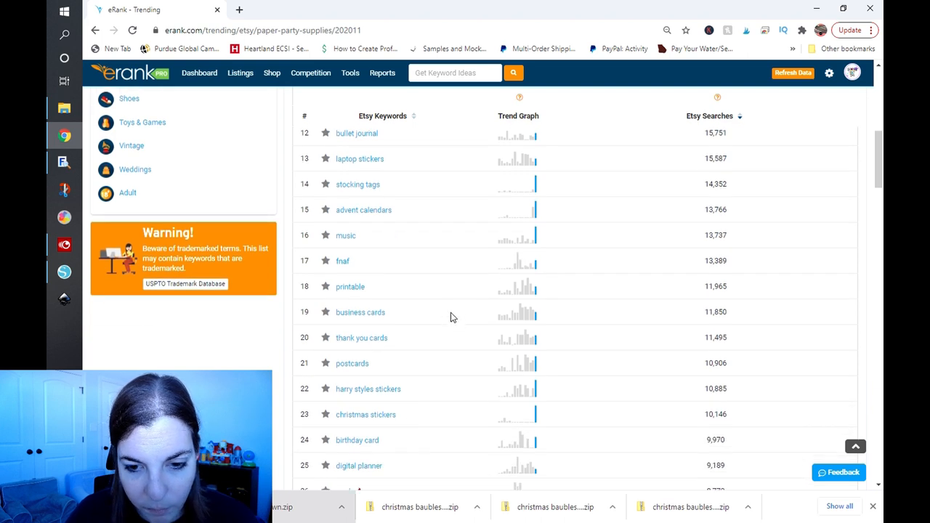
mouse_move(436, 369)
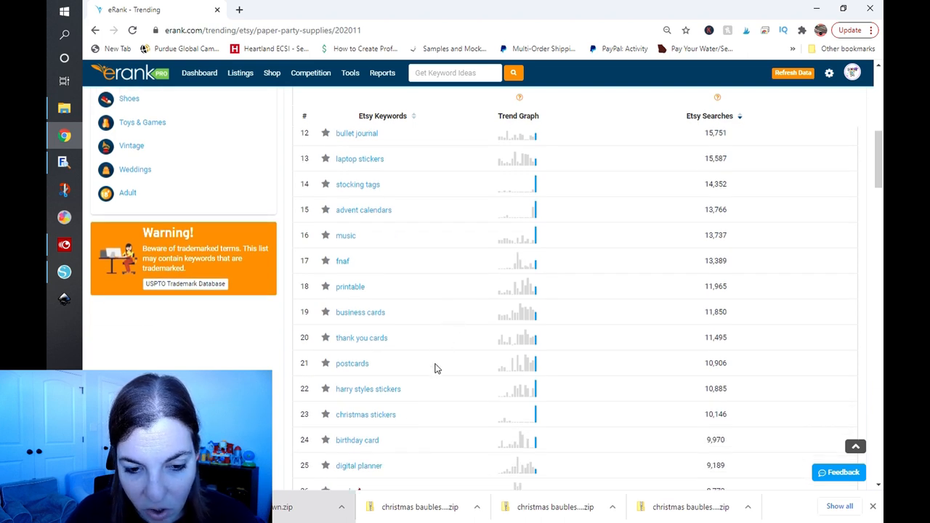
scroll("down", 3)
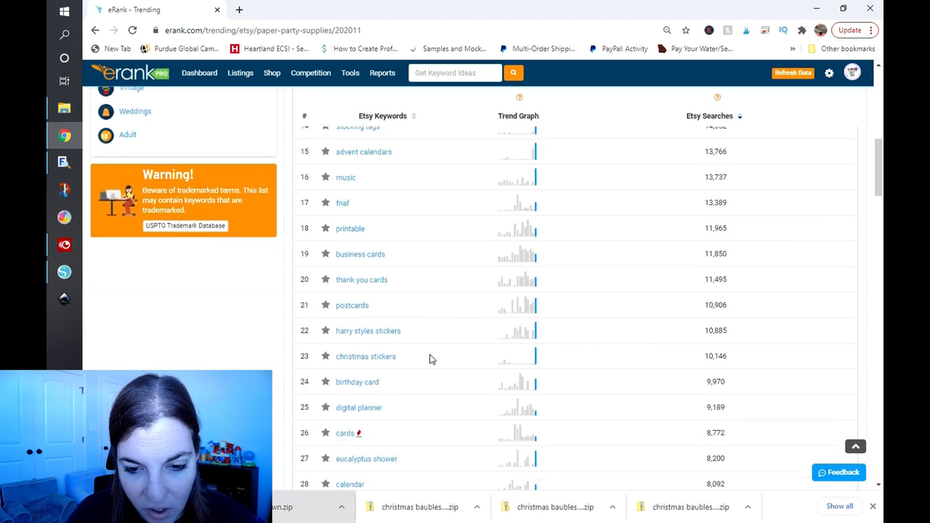
scroll("down", 3)
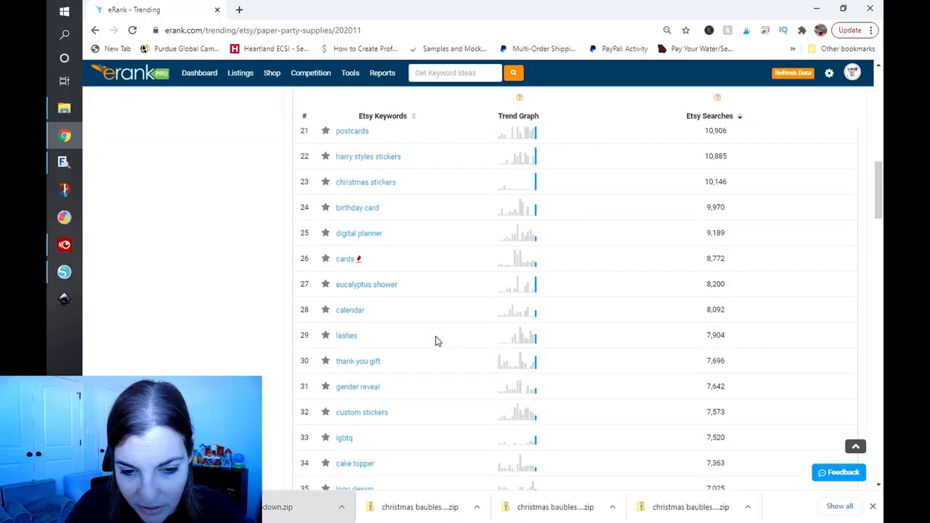
scroll("down", 3)
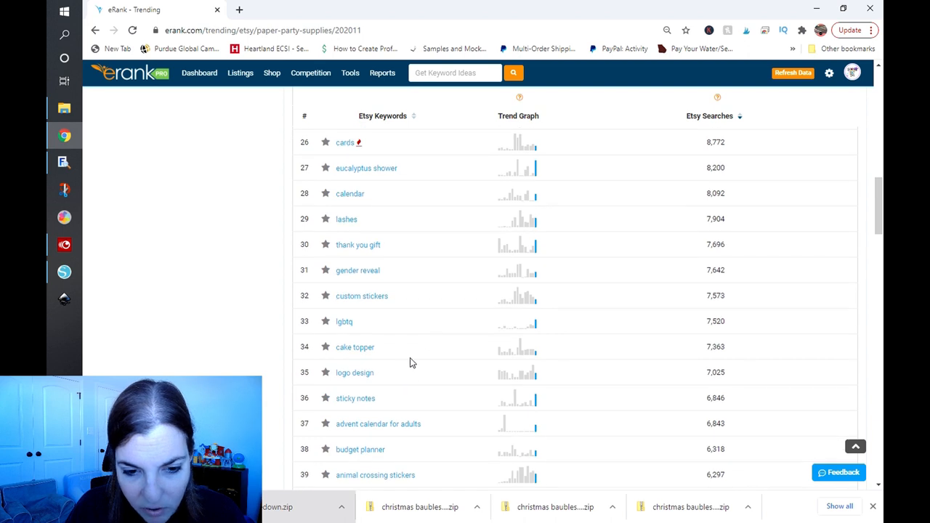
scroll("down", 3)
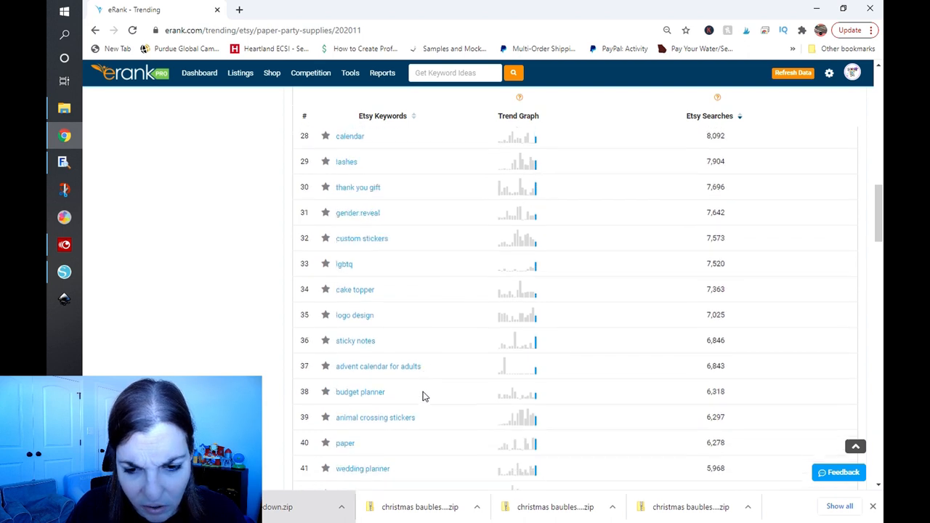
scroll("down", 3)
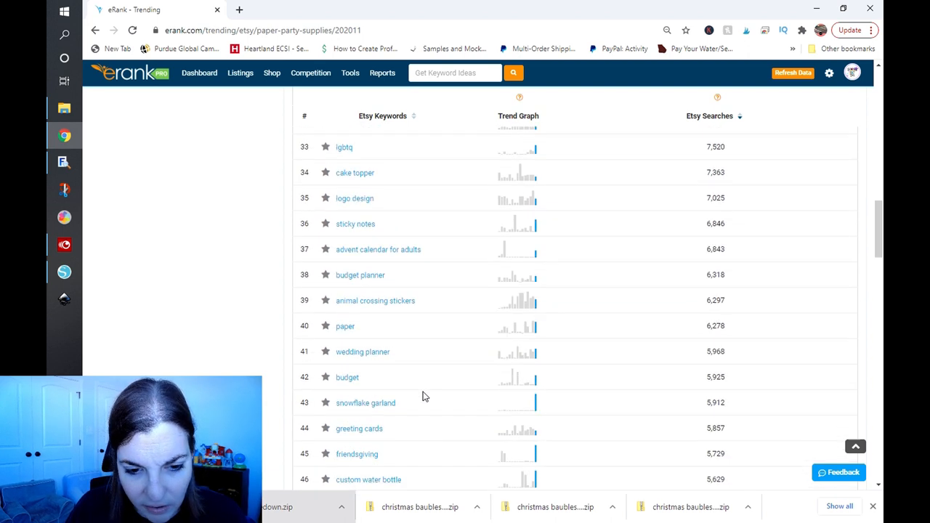
scroll("down", 3)
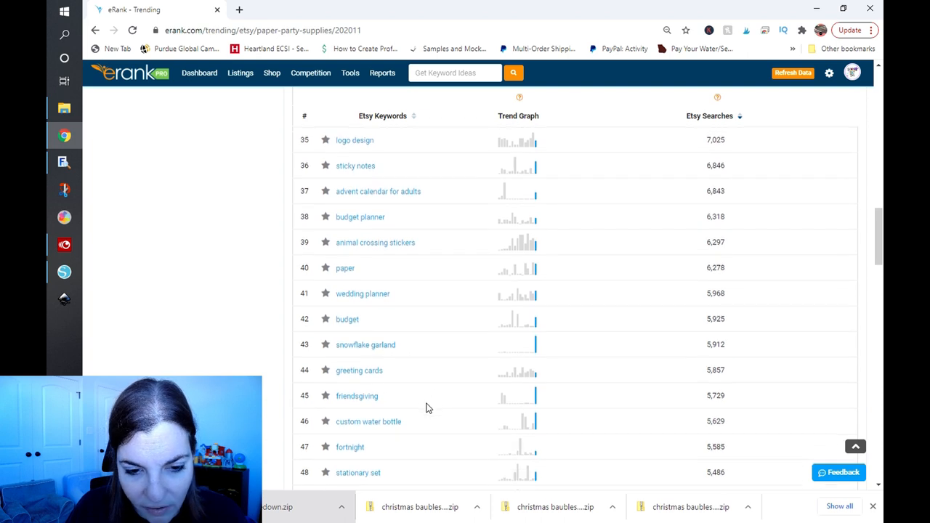
mouse_move(427, 398)
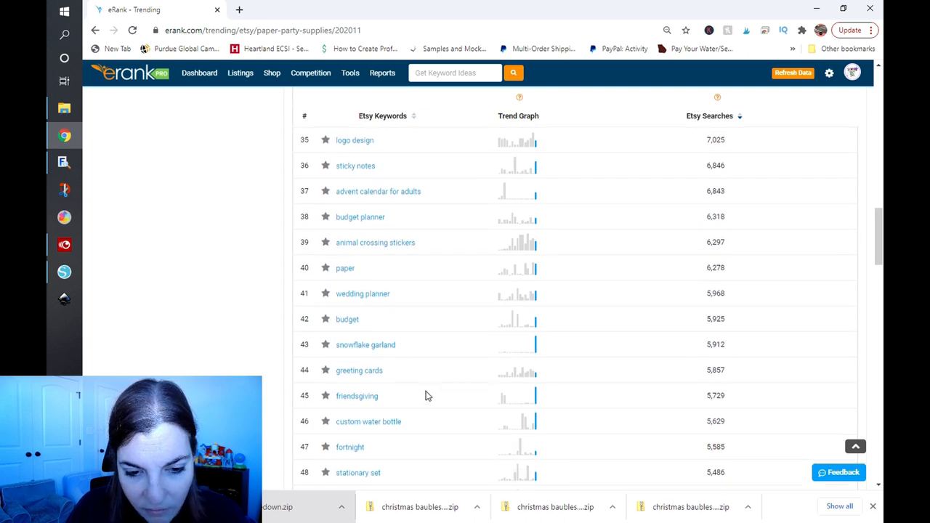
scroll("down", 3)
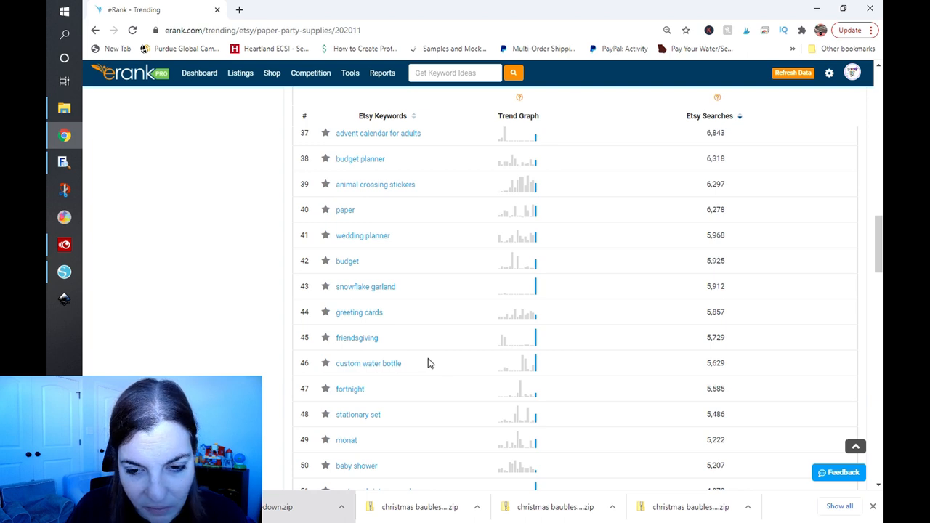
scroll("down", 3)
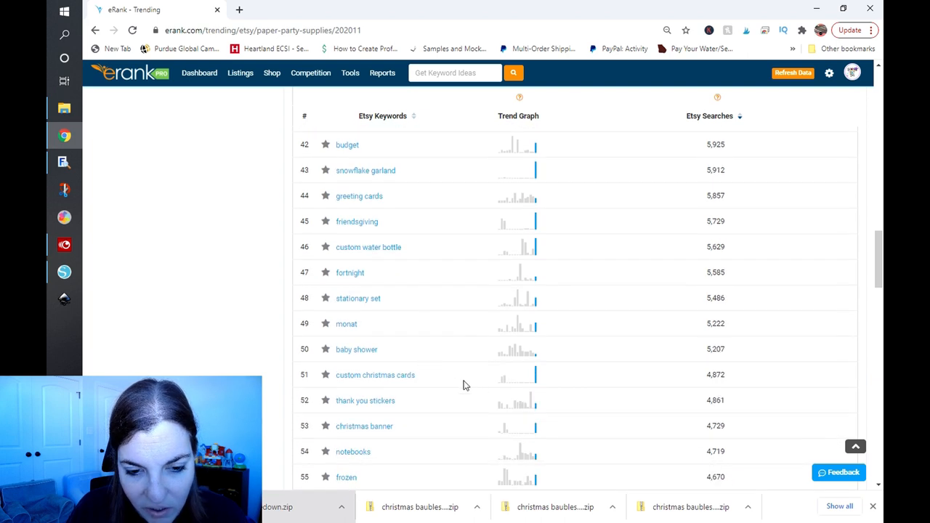
scroll("down", 3)
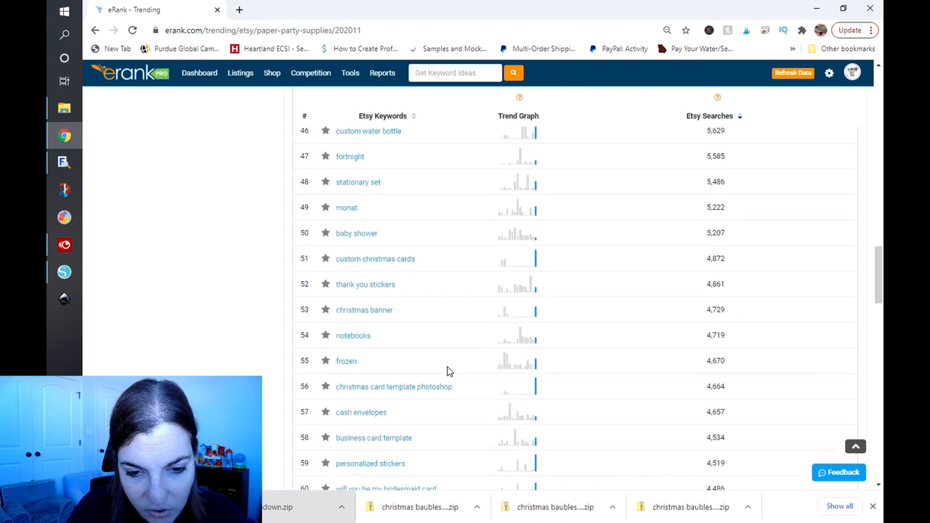
mouse_move(470, 395)
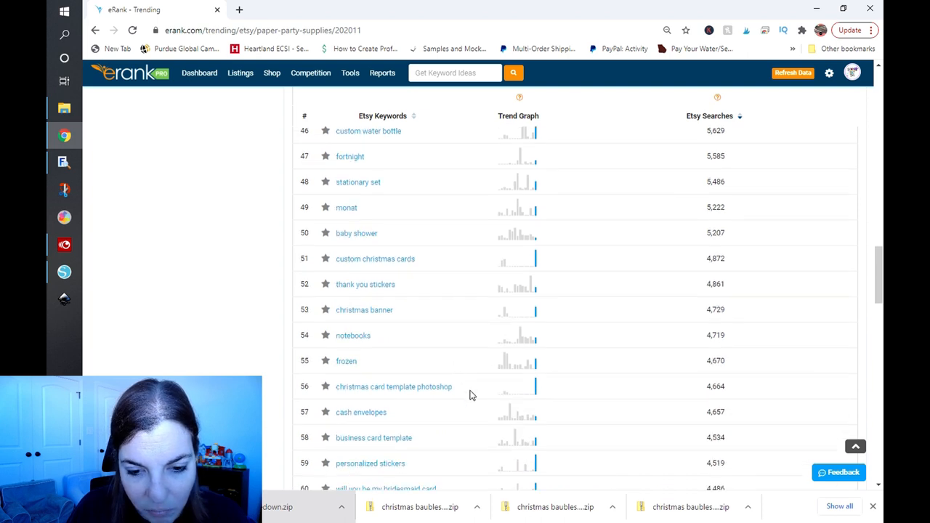
scroll("down", 3)
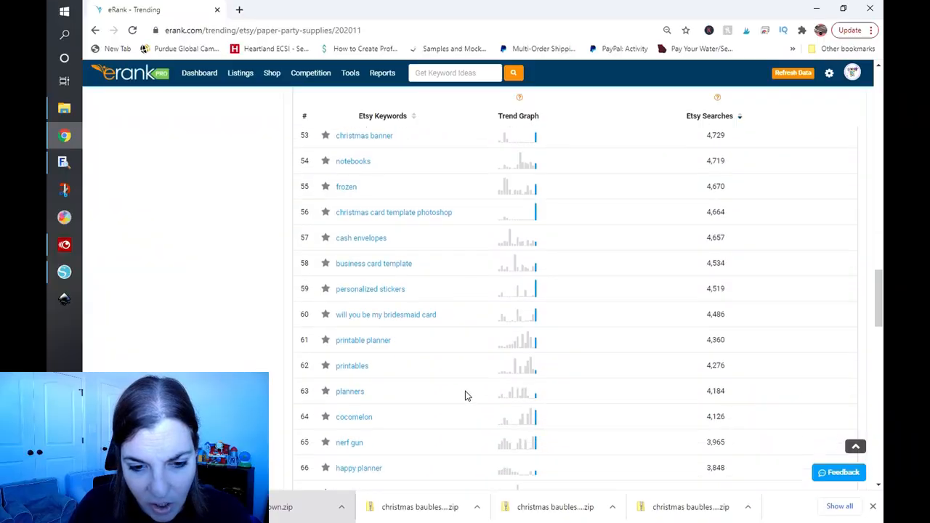
scroll("down", 3)
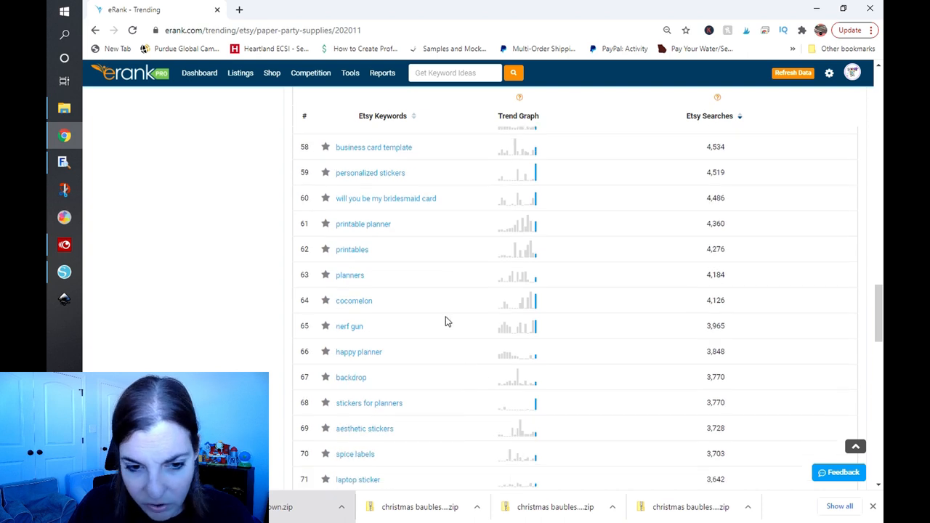
scroll("up", 3)
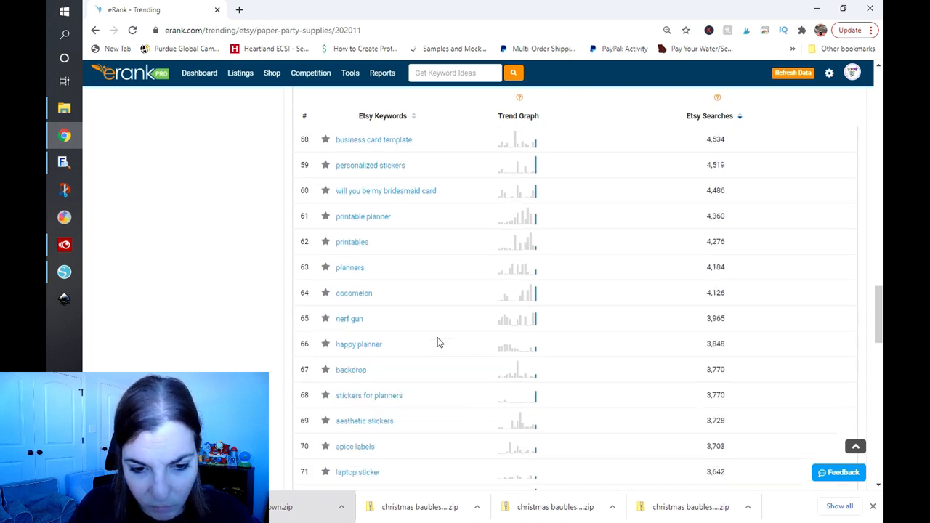
scroll("down", 3)
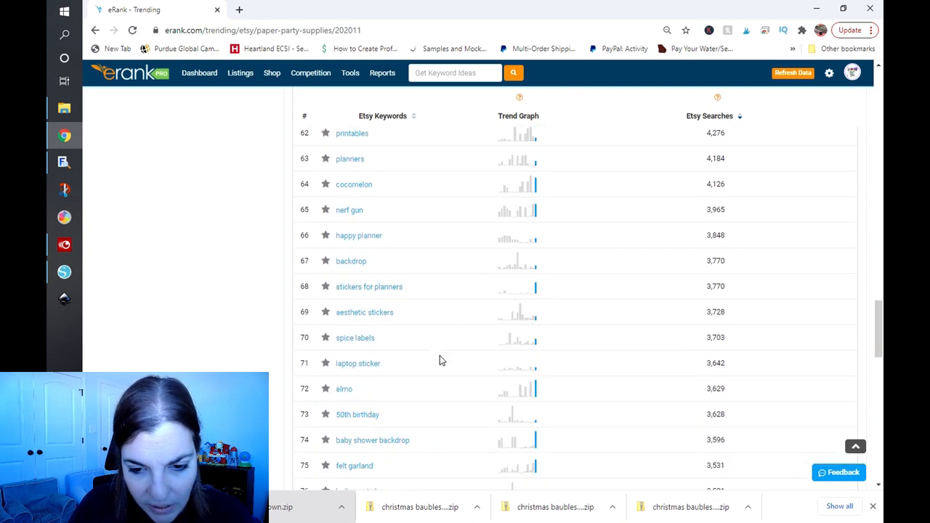
scroll("down", 3)
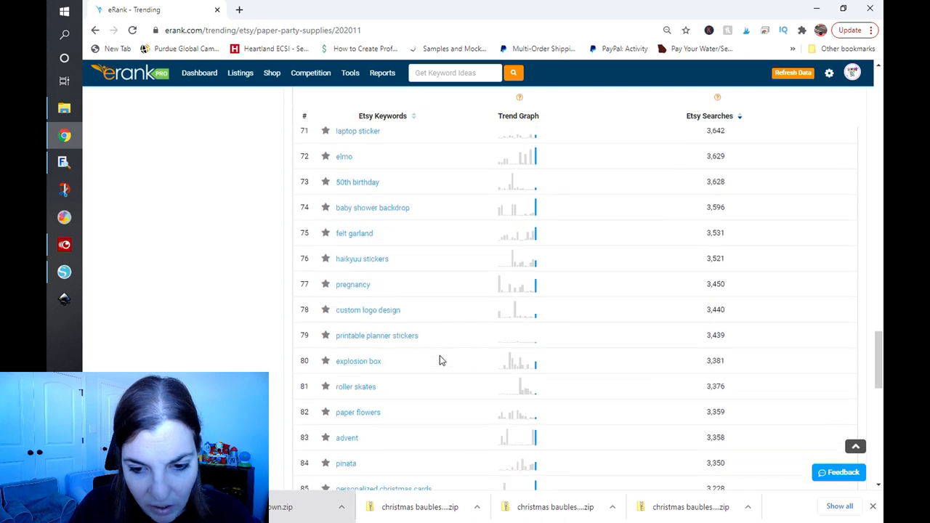
scroll("down", 3)
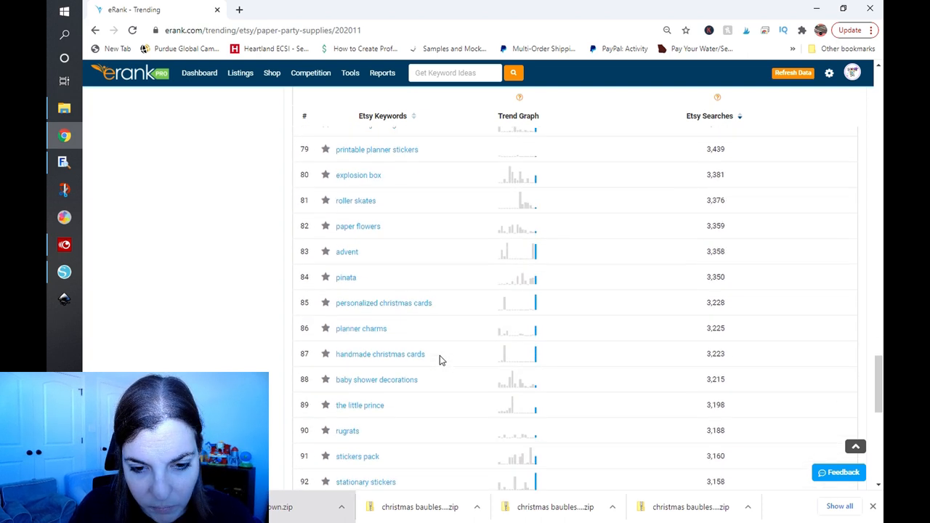
scroll("down", 3)
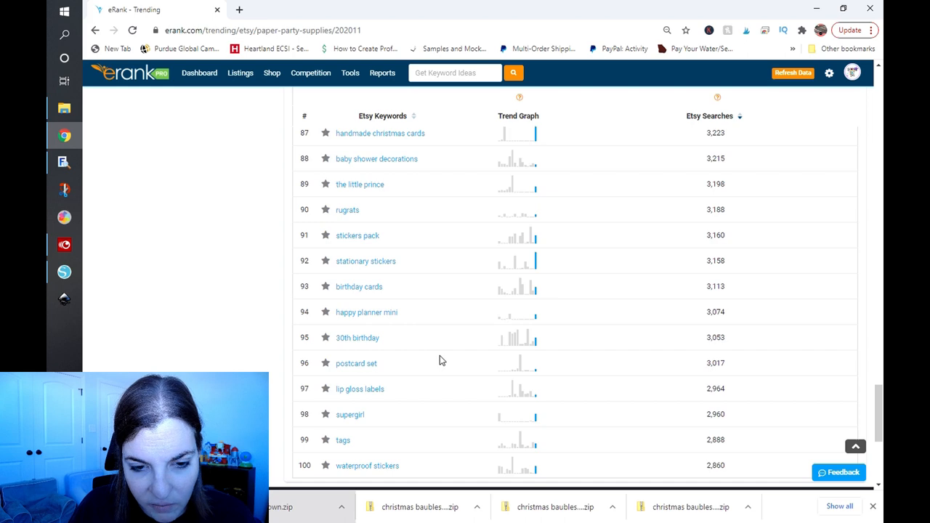
scroll("up", 3)
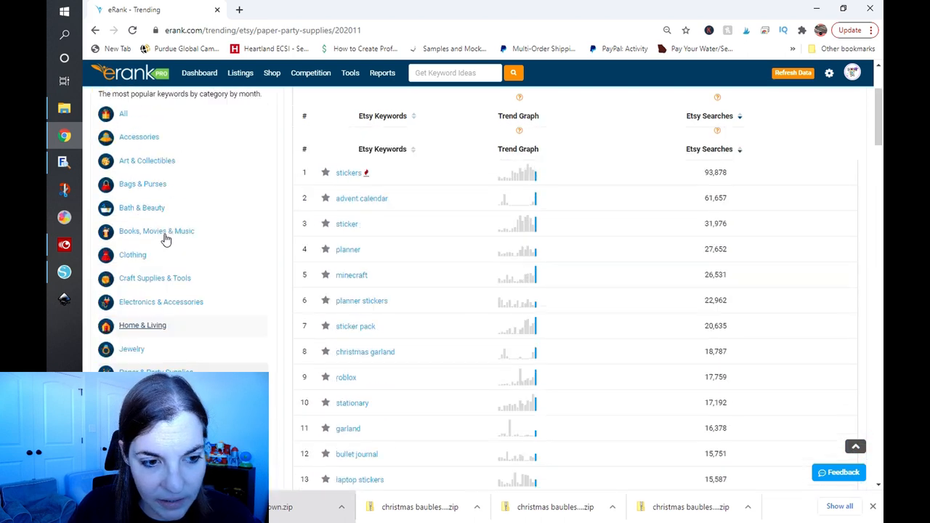
scroll("down", 3)
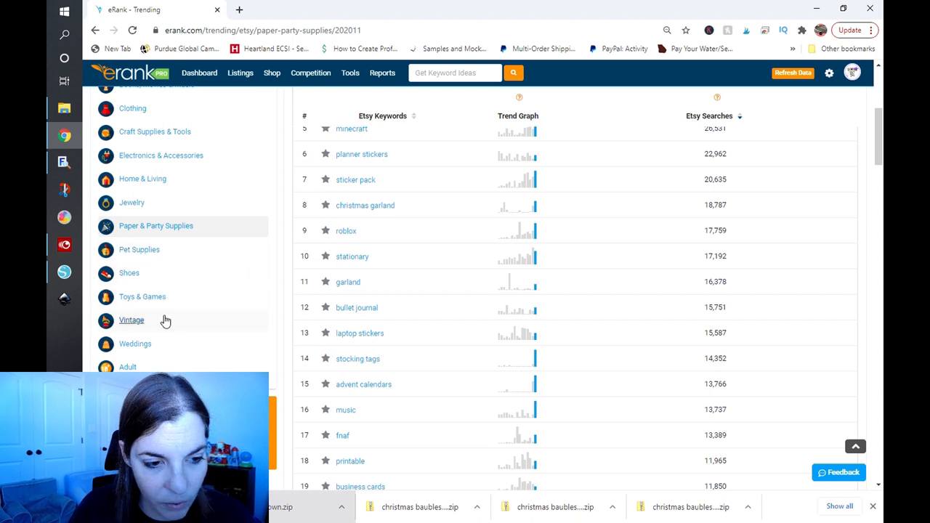
Review the Weddings keywords from engagement gifts down to cake topper at 32nd
left_click(133, 343)
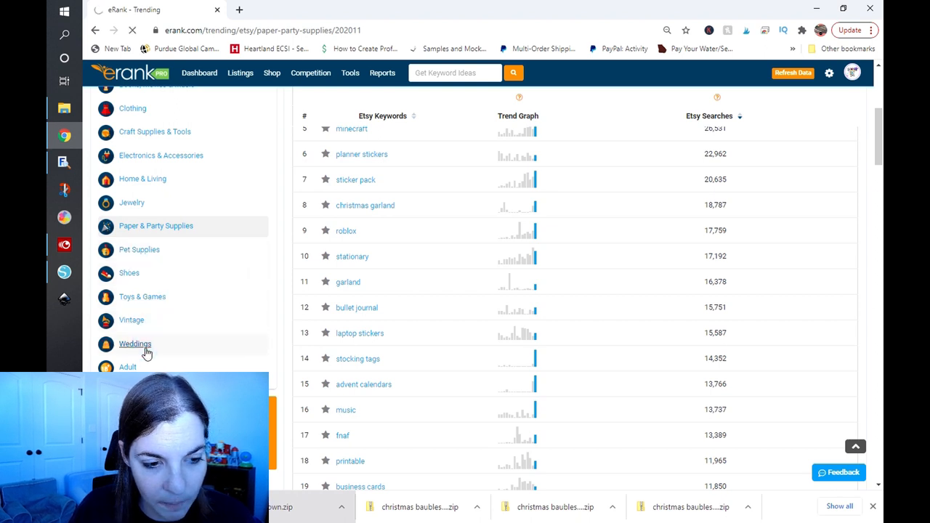
left_click(135, 342)
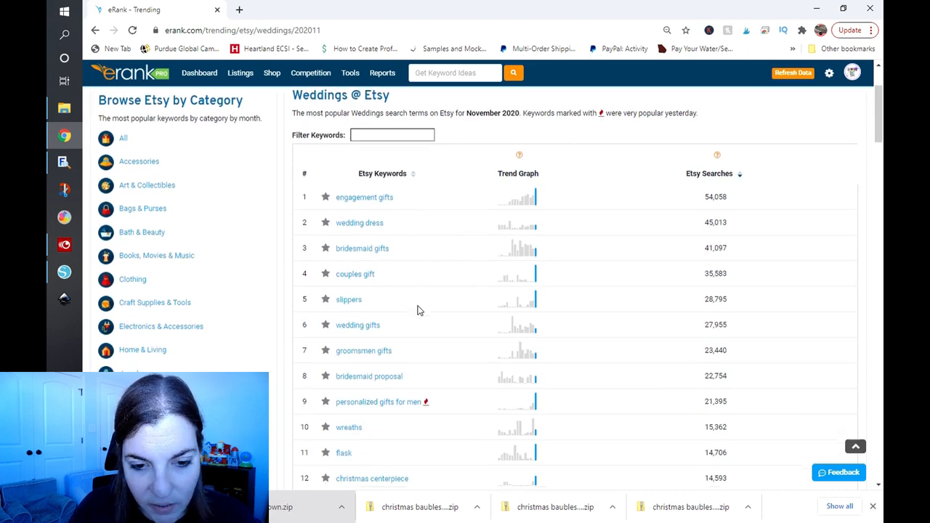
scroll("down", 3)
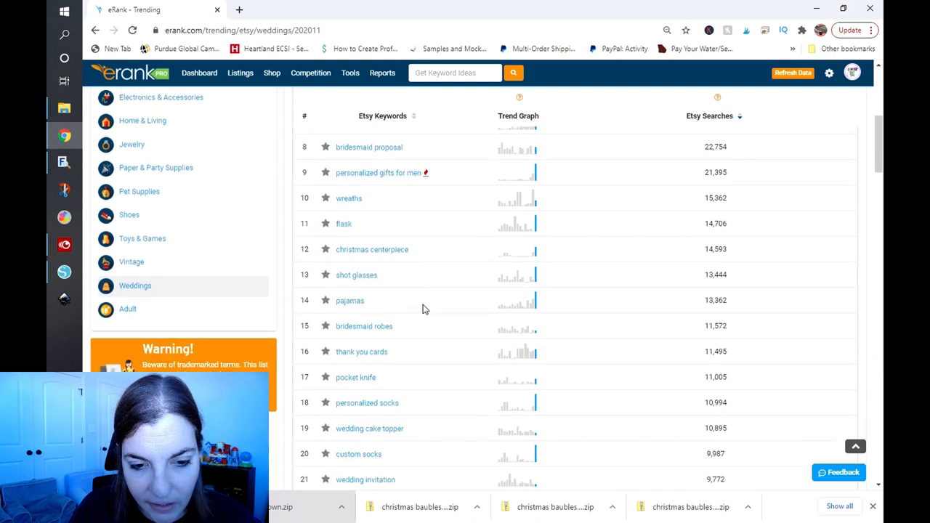
scroll("down", 3)
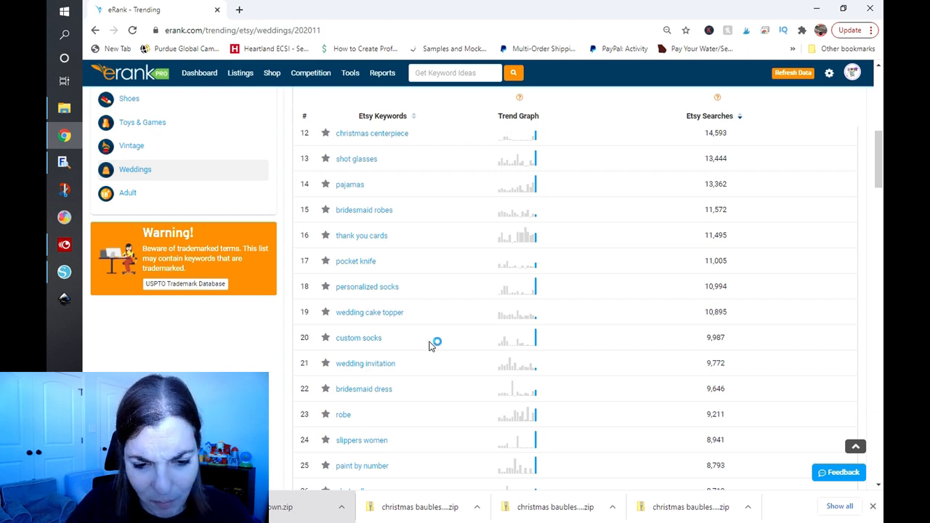
scroll("down", 3)
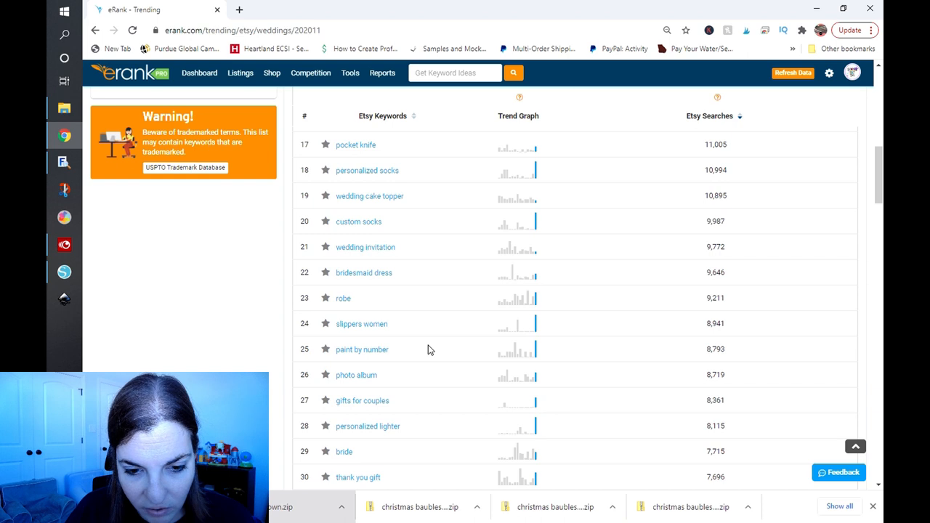
scroll("down", 3)
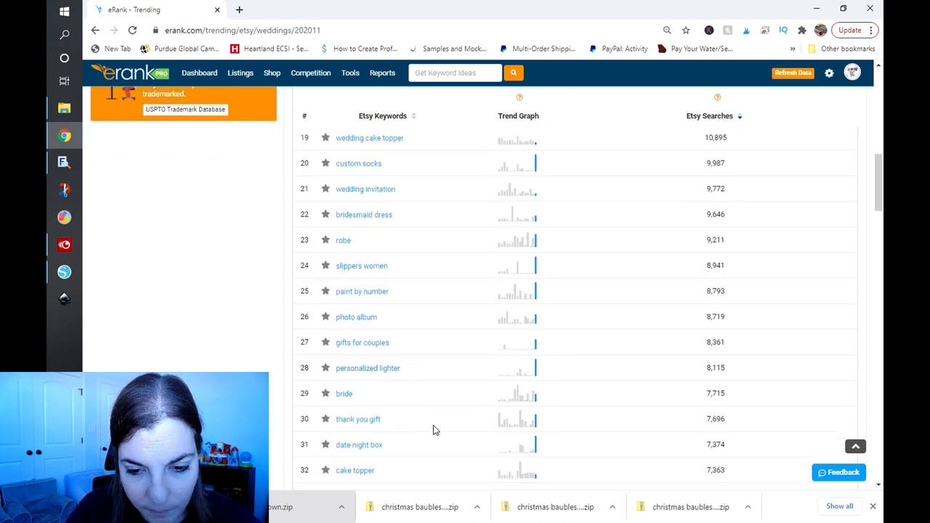